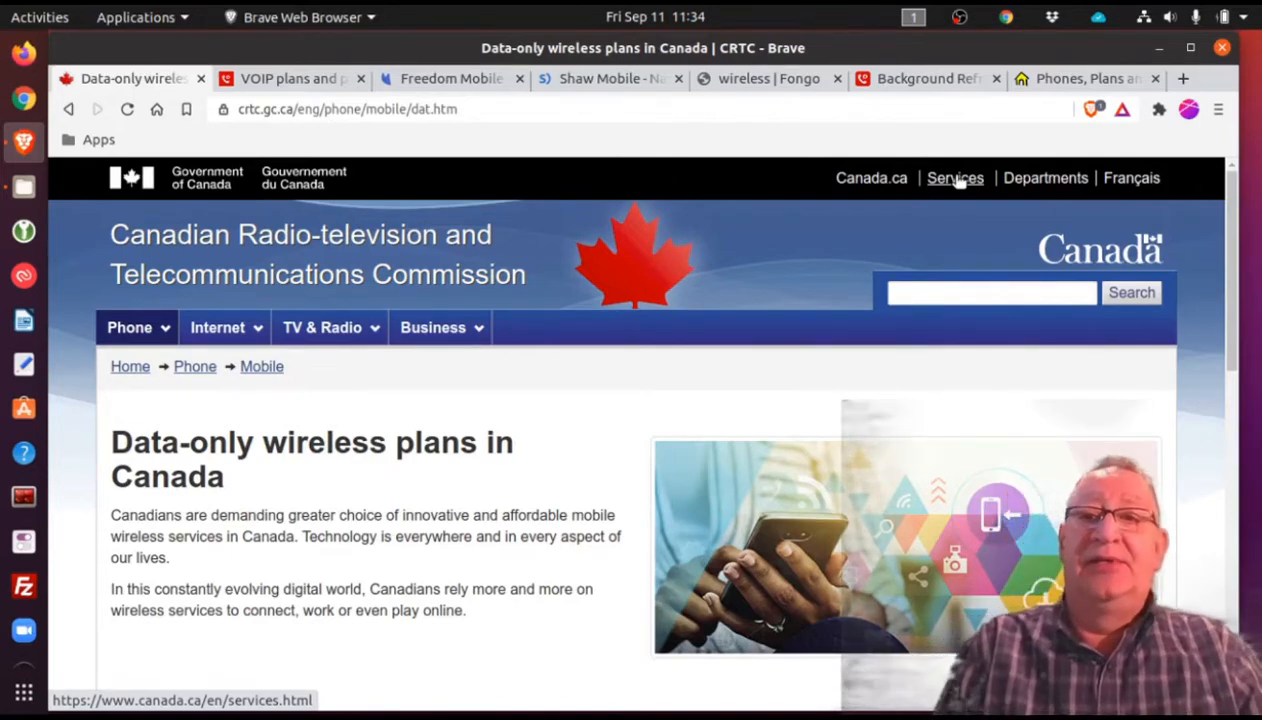
- Scroll down through the currently open plans page and back up toward its top
scroll(down, 3)
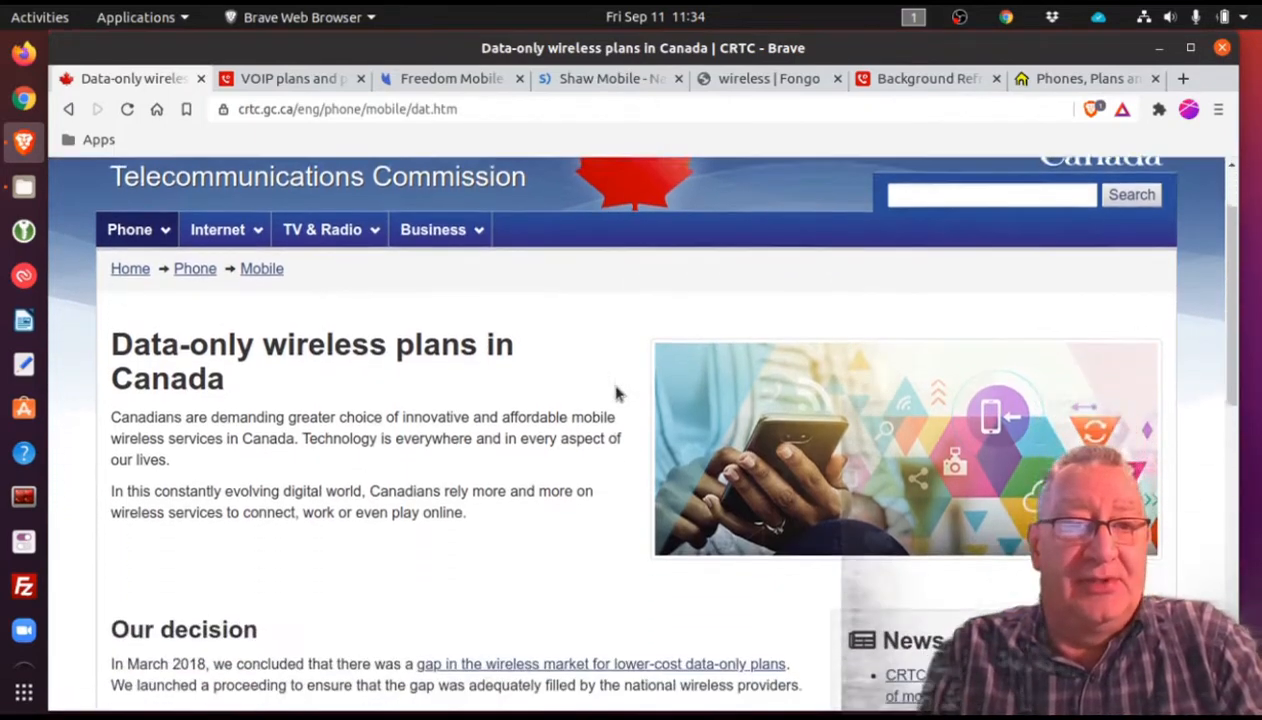
scroll(down, 3)
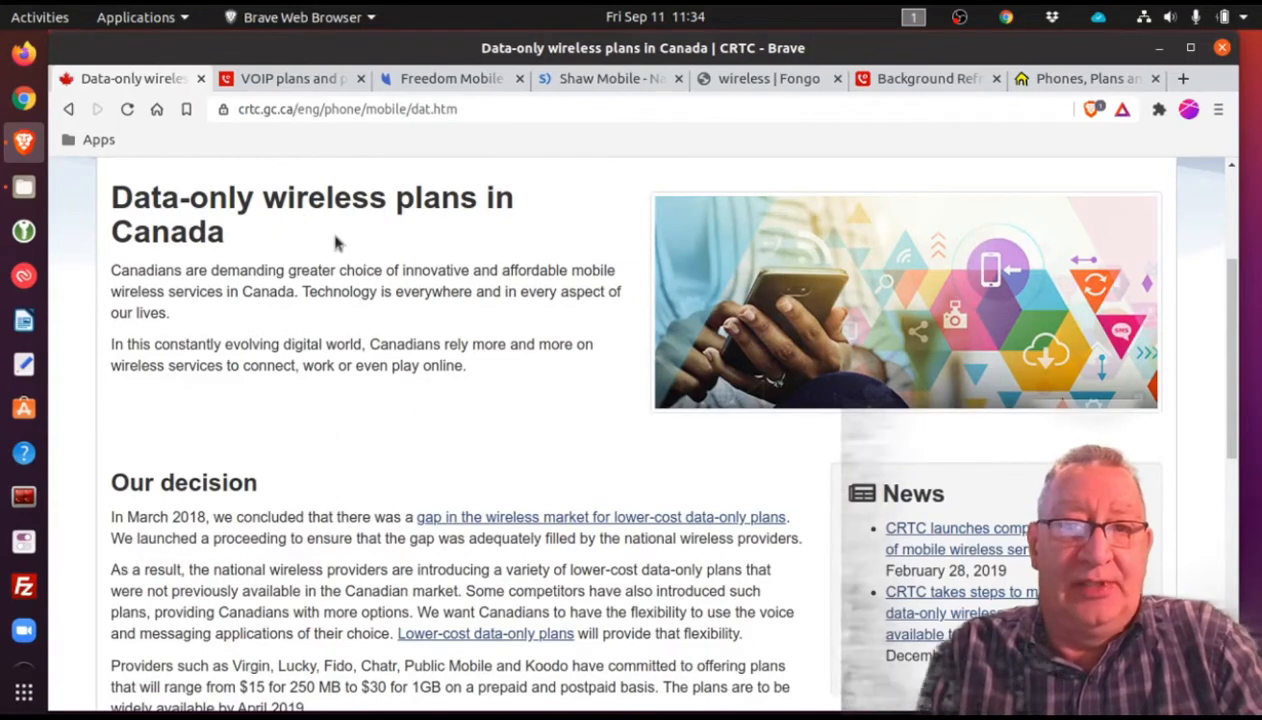
mouse_move(238, 284)
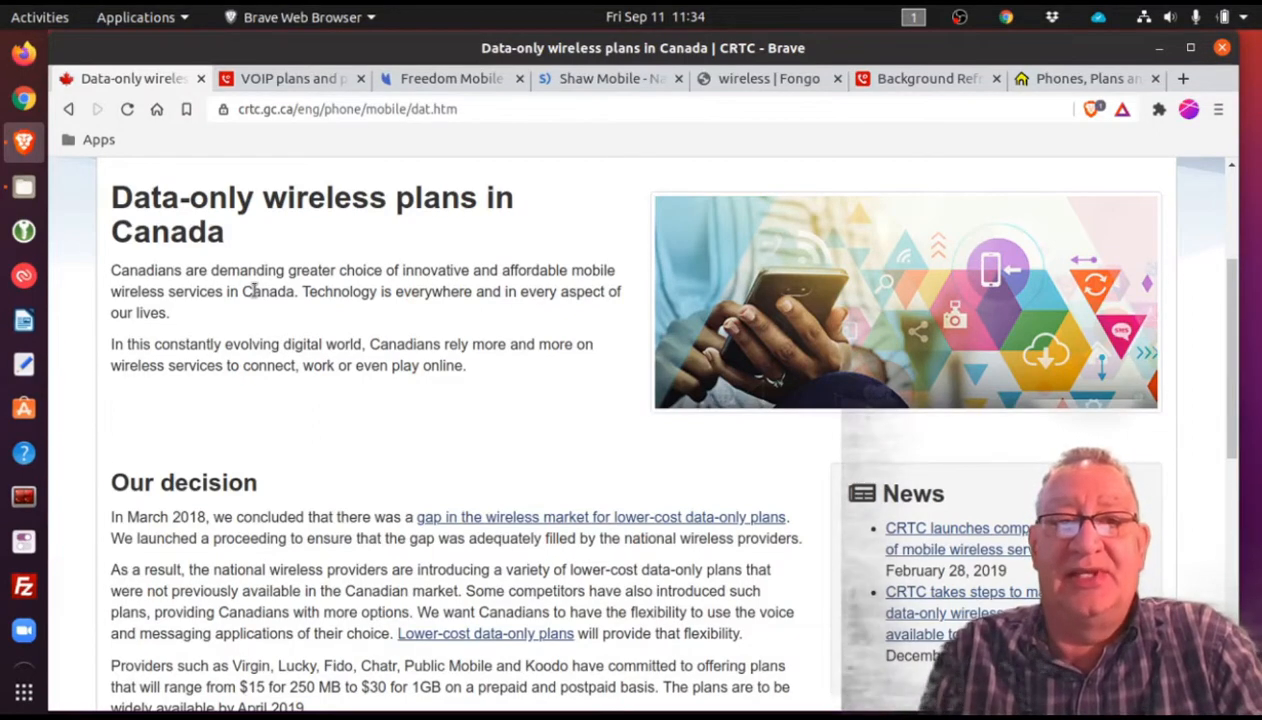
mouse_move(296, 296)
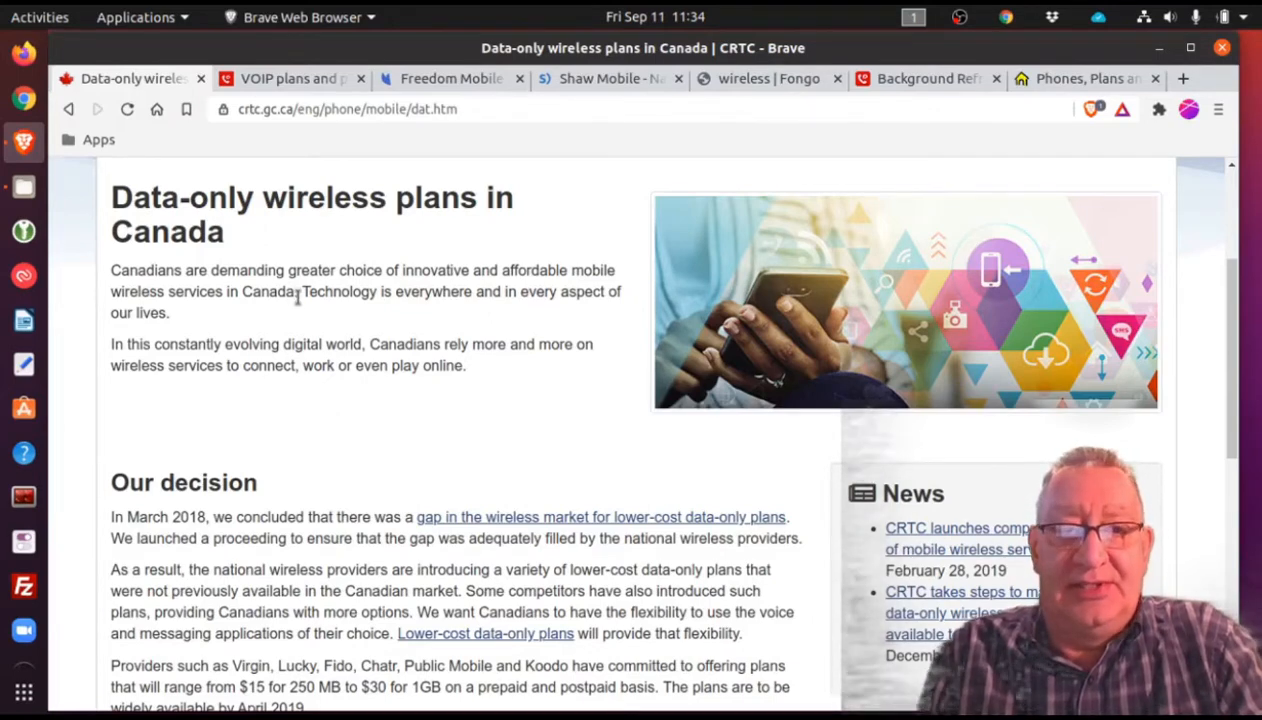
scroll(down, 3)
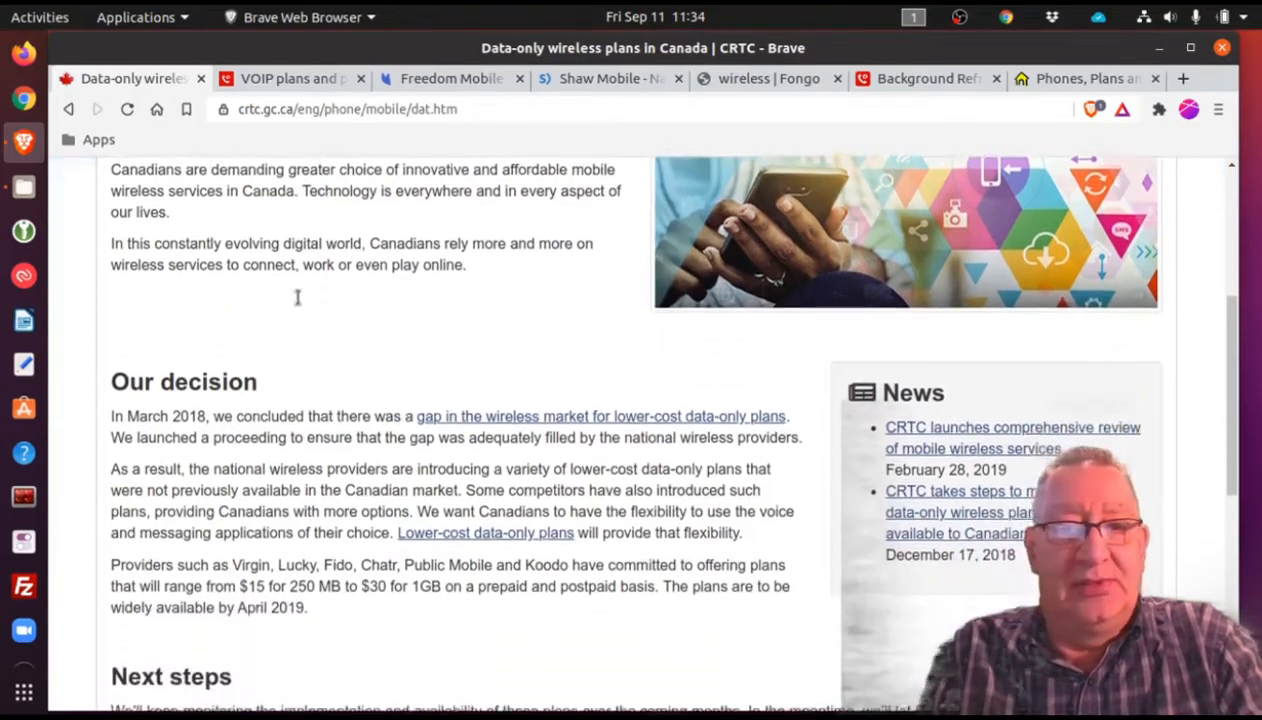
scroll(down, 3)
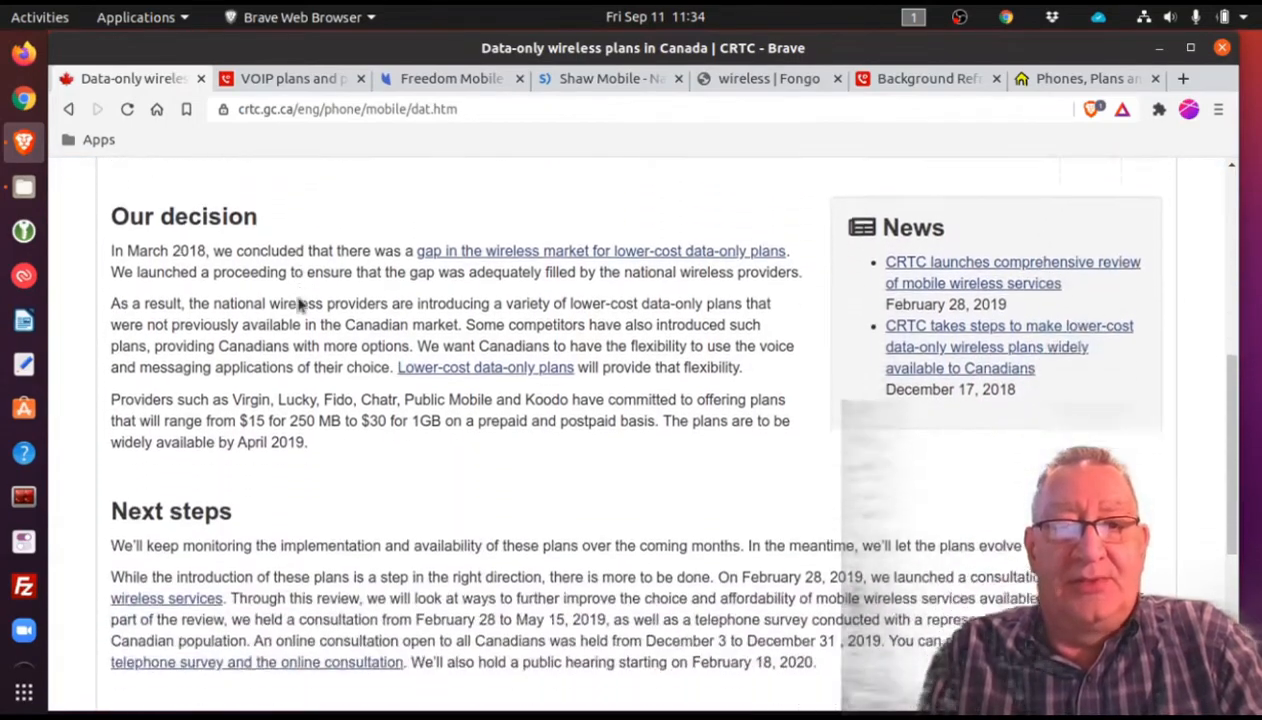
scroll(down, 3)
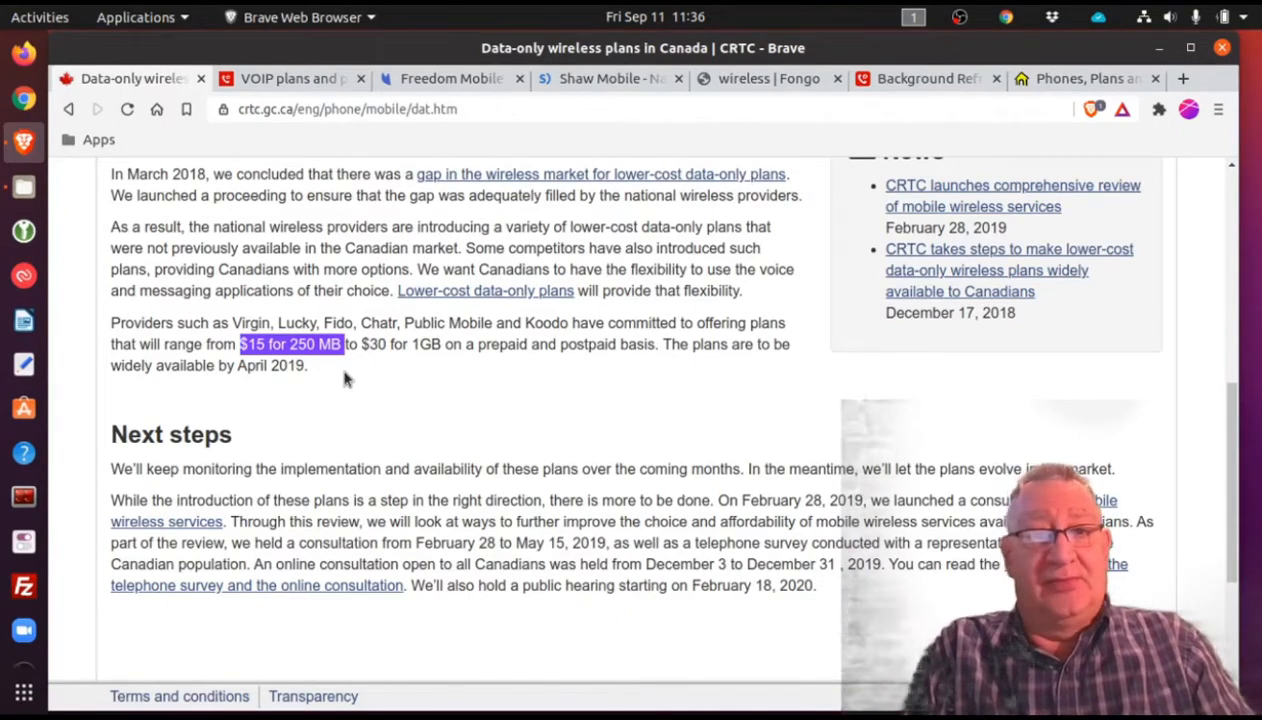
mouse_move(528, 378)
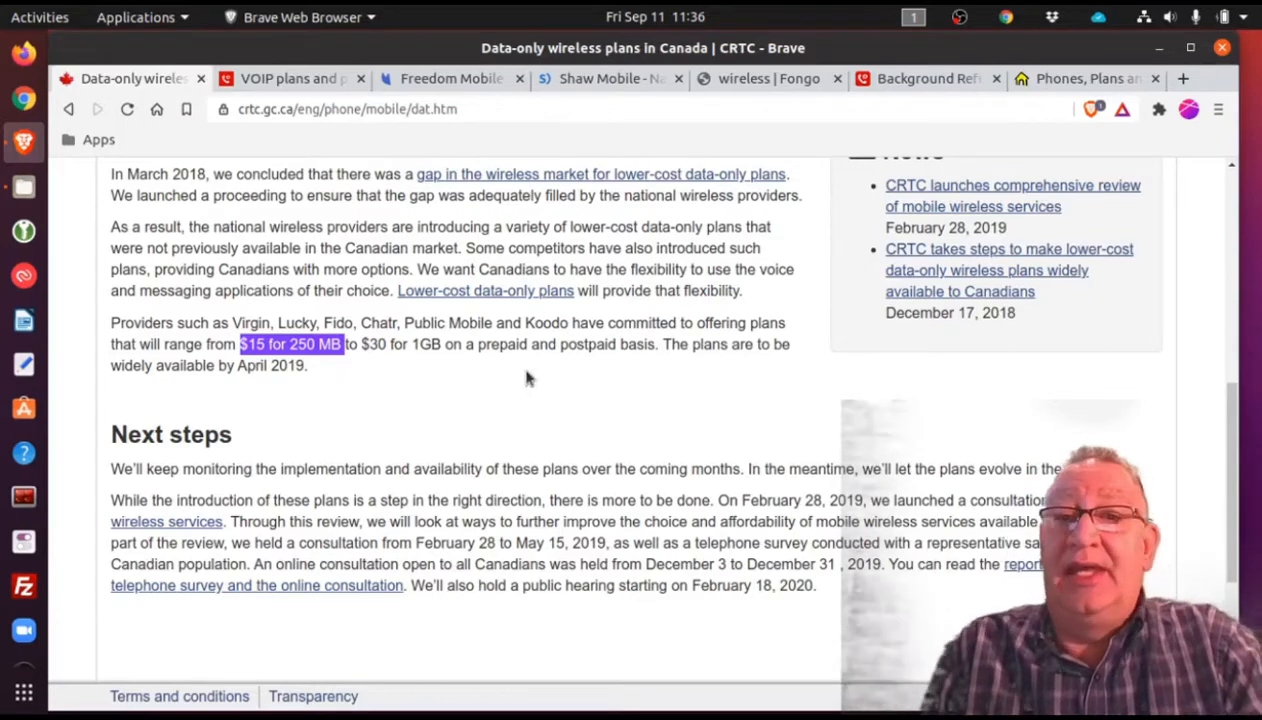
scroll(up, 3)
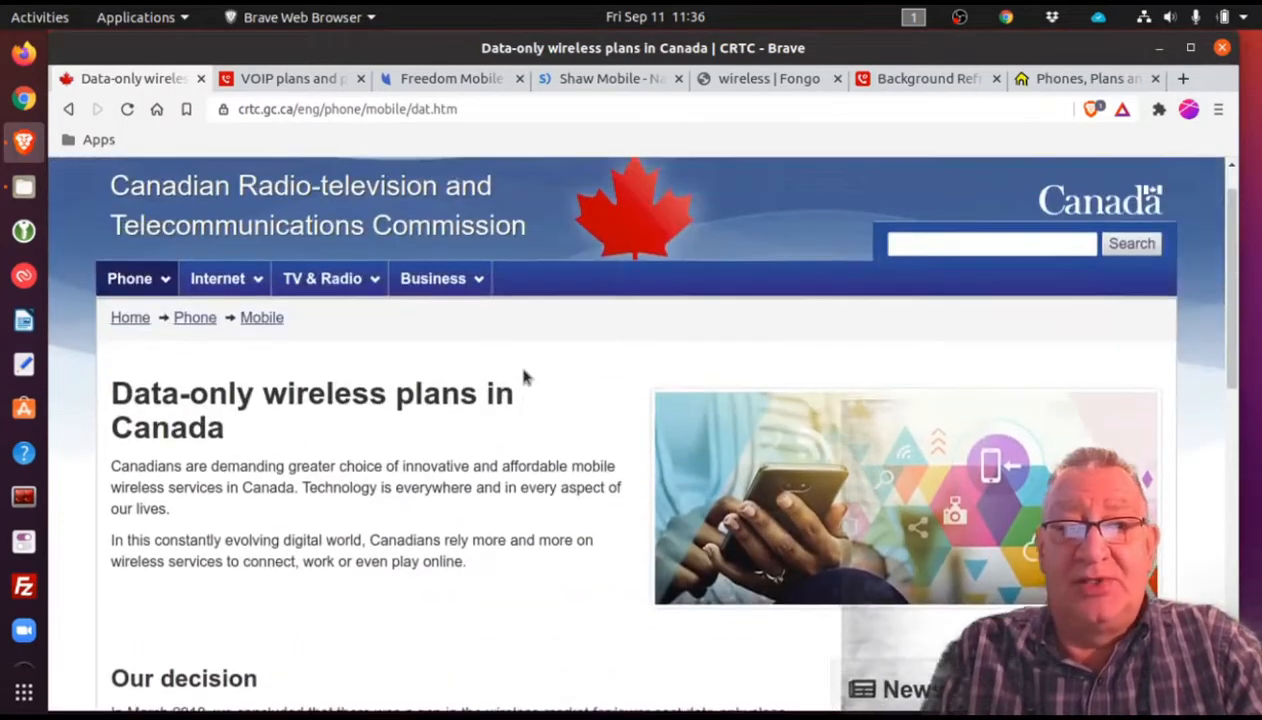
scroll(up, 3)
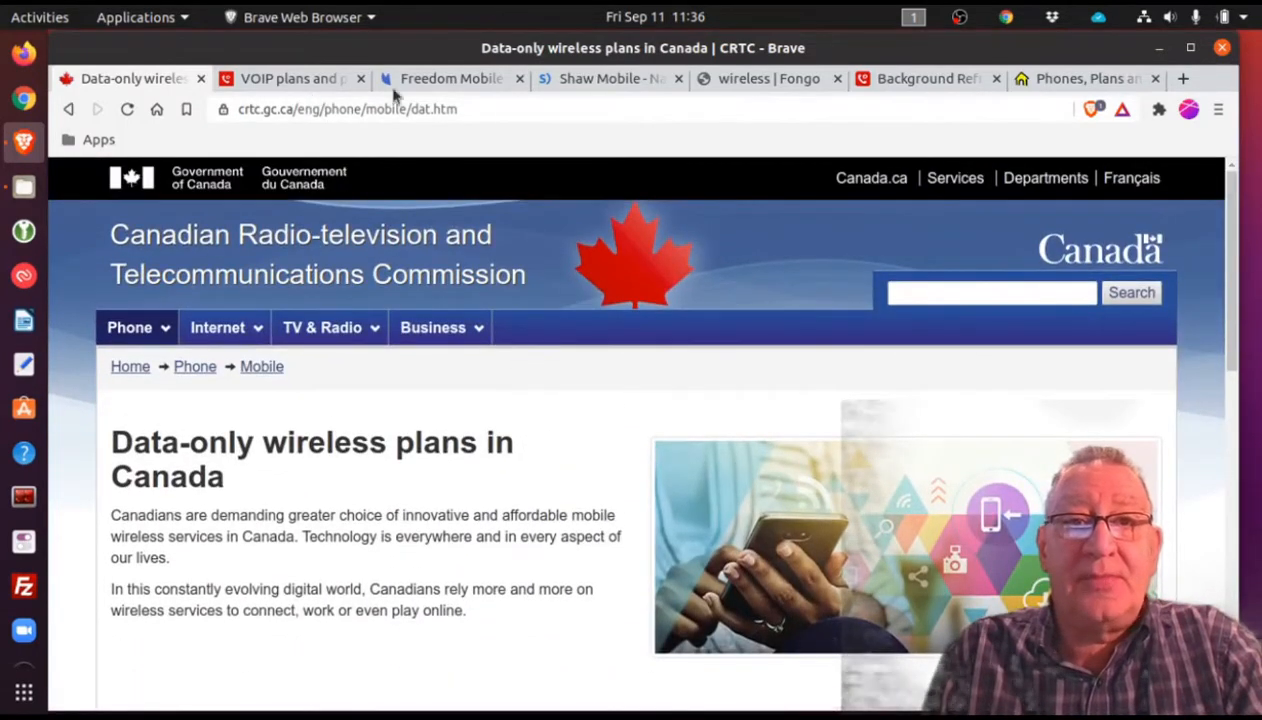
- Review Freedom Mobile's data plans from 250MB at $15/mo to 9GB at $40/mo, ending back at the top
click(450, 78)
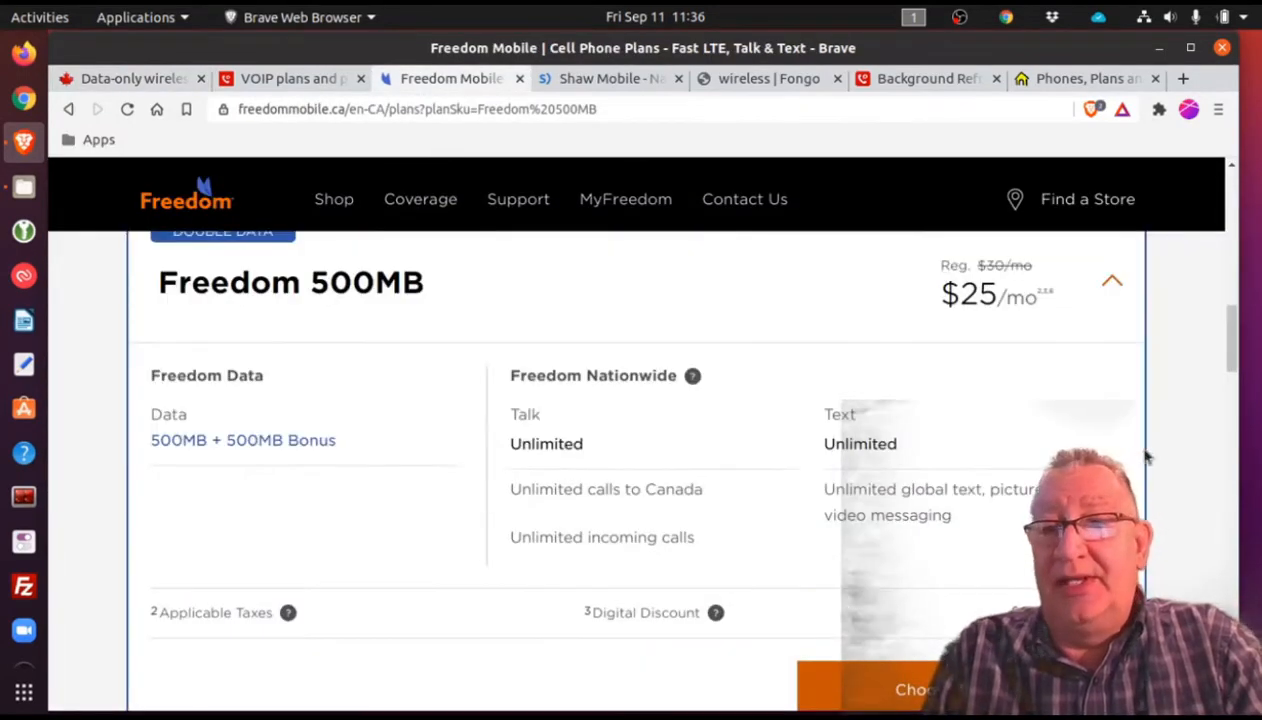
scroll(up, 3)
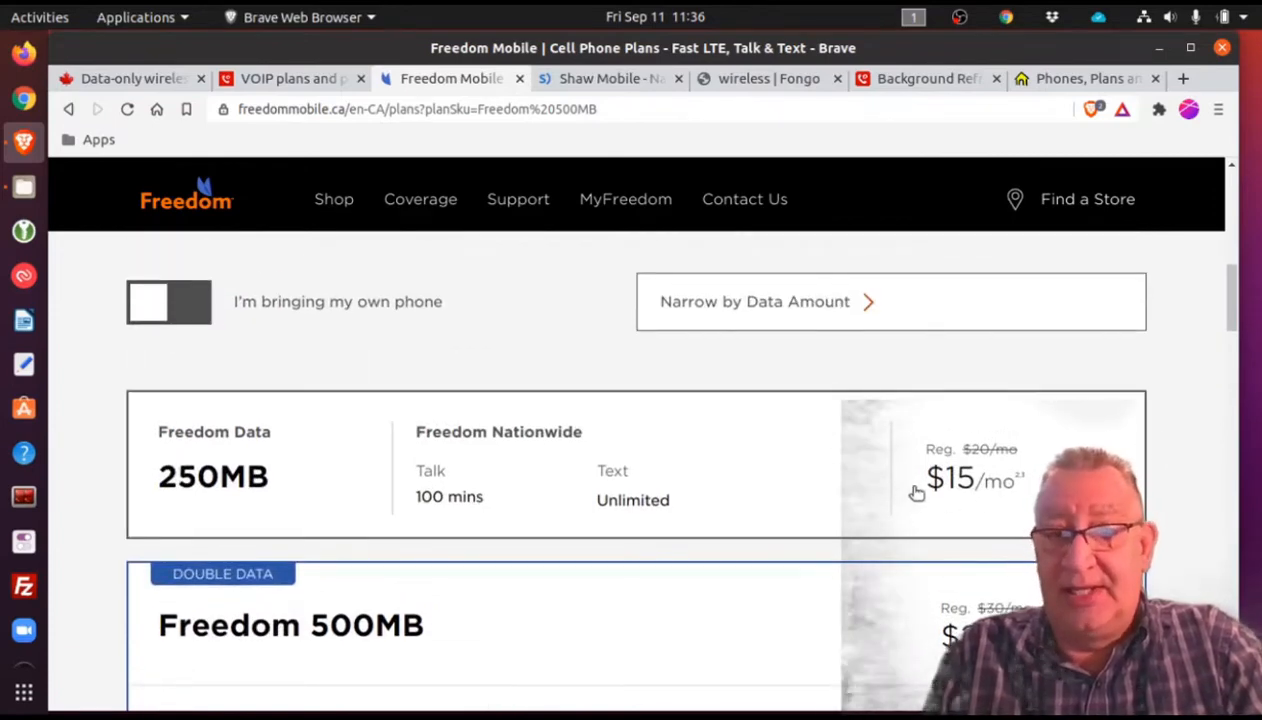
scroll(down, 3)
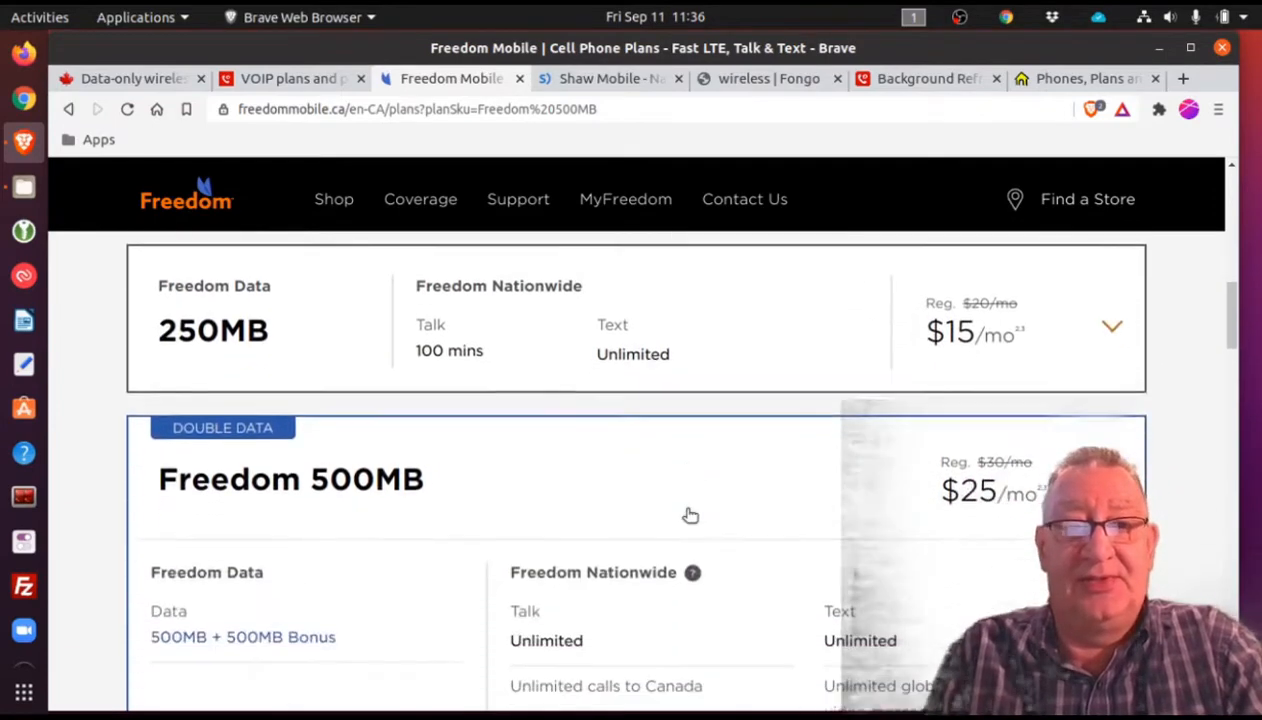
scroll(down, 3)
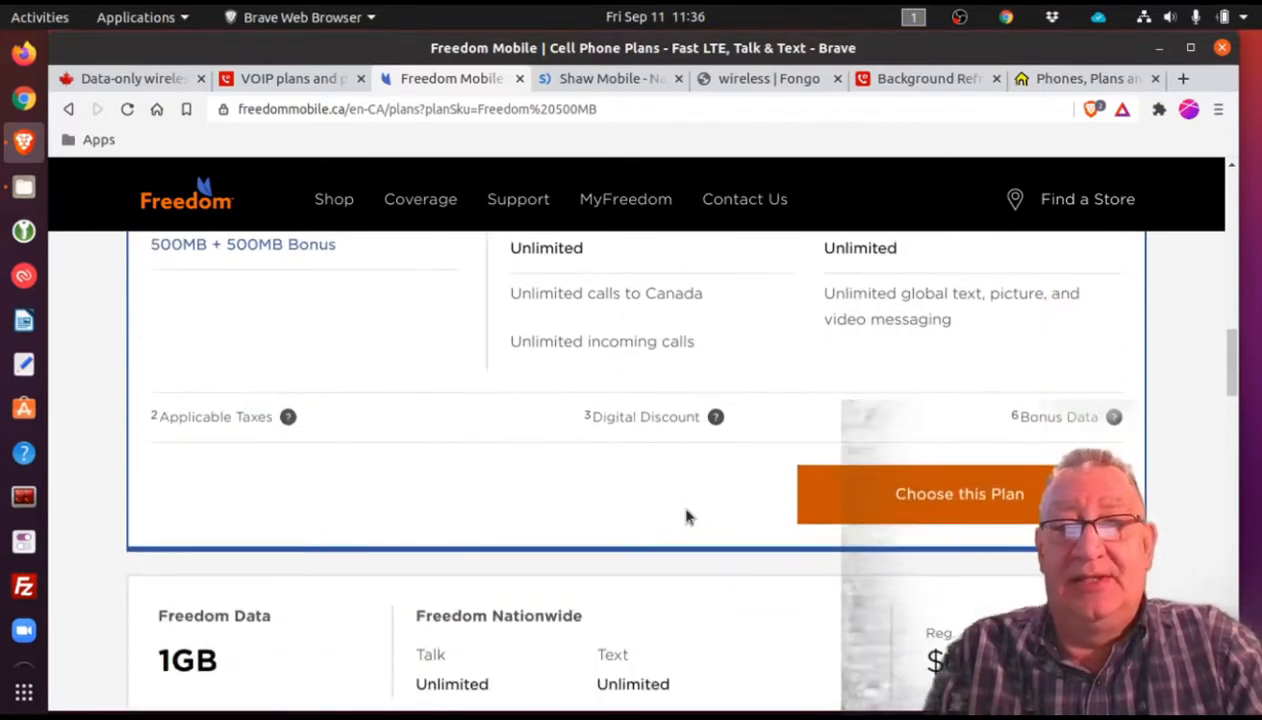
scroll(up, 3)
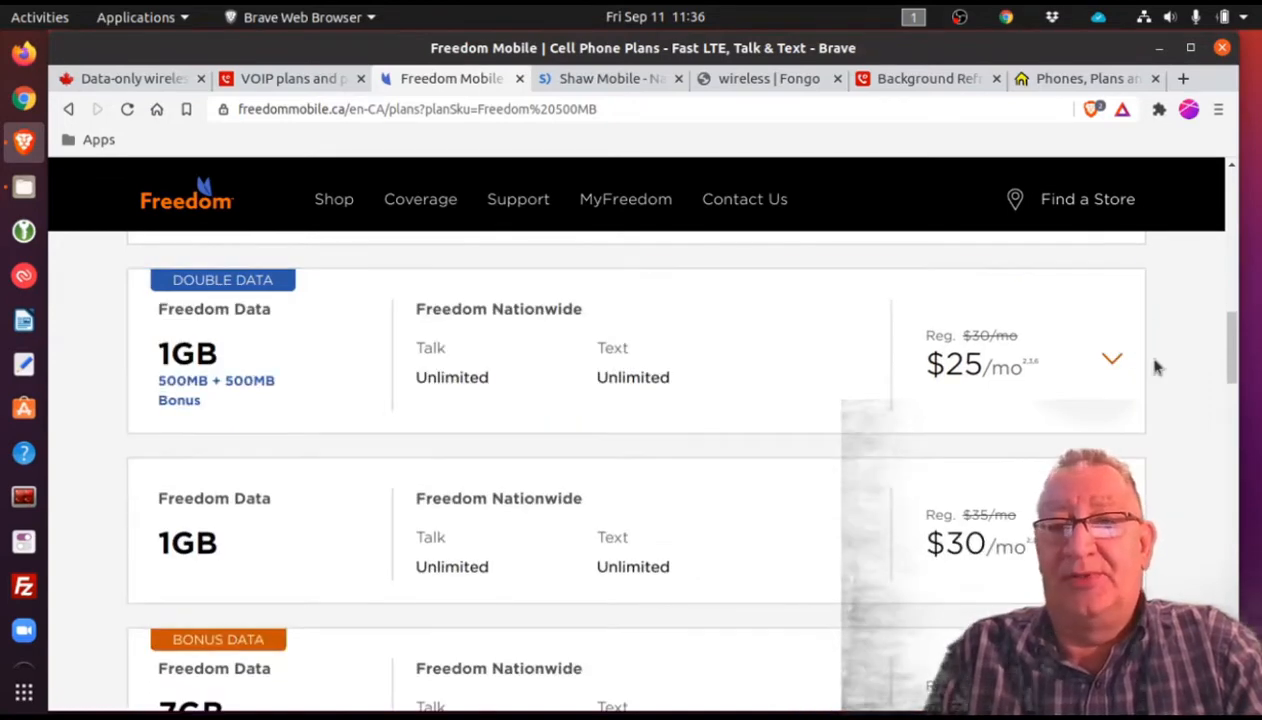
scroll(down, 3)
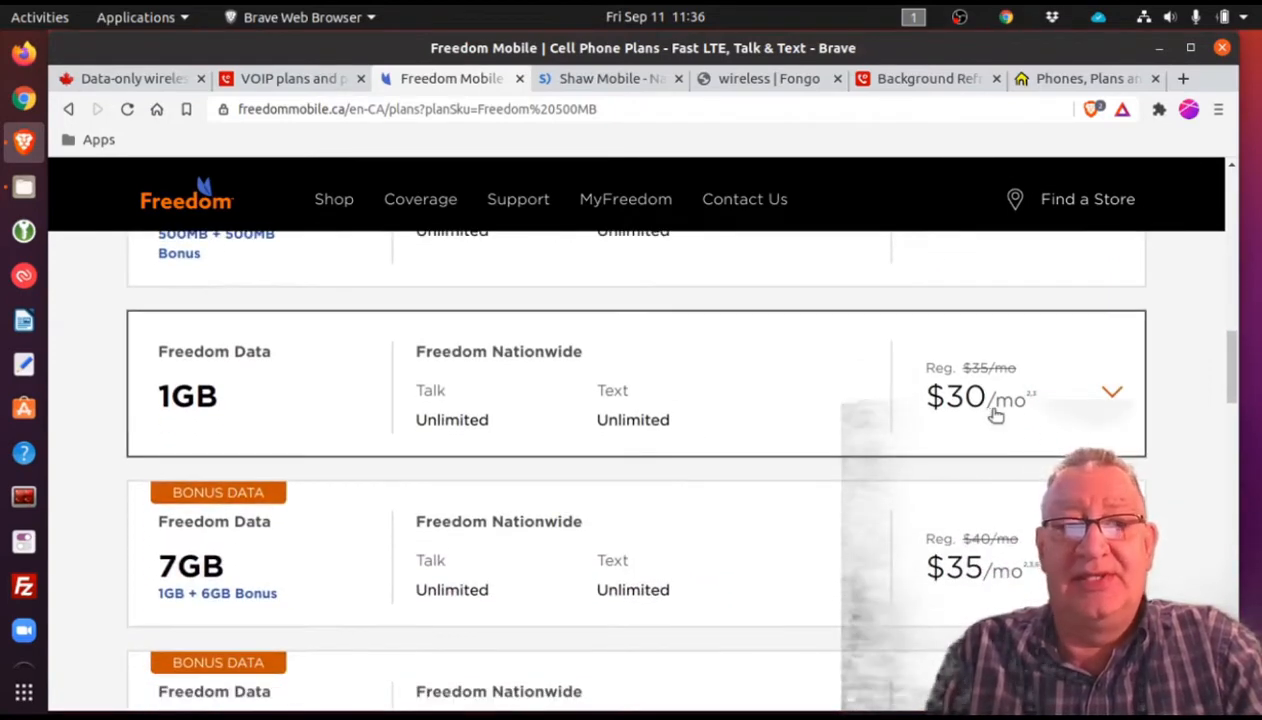
mouse_move(1002, 442)
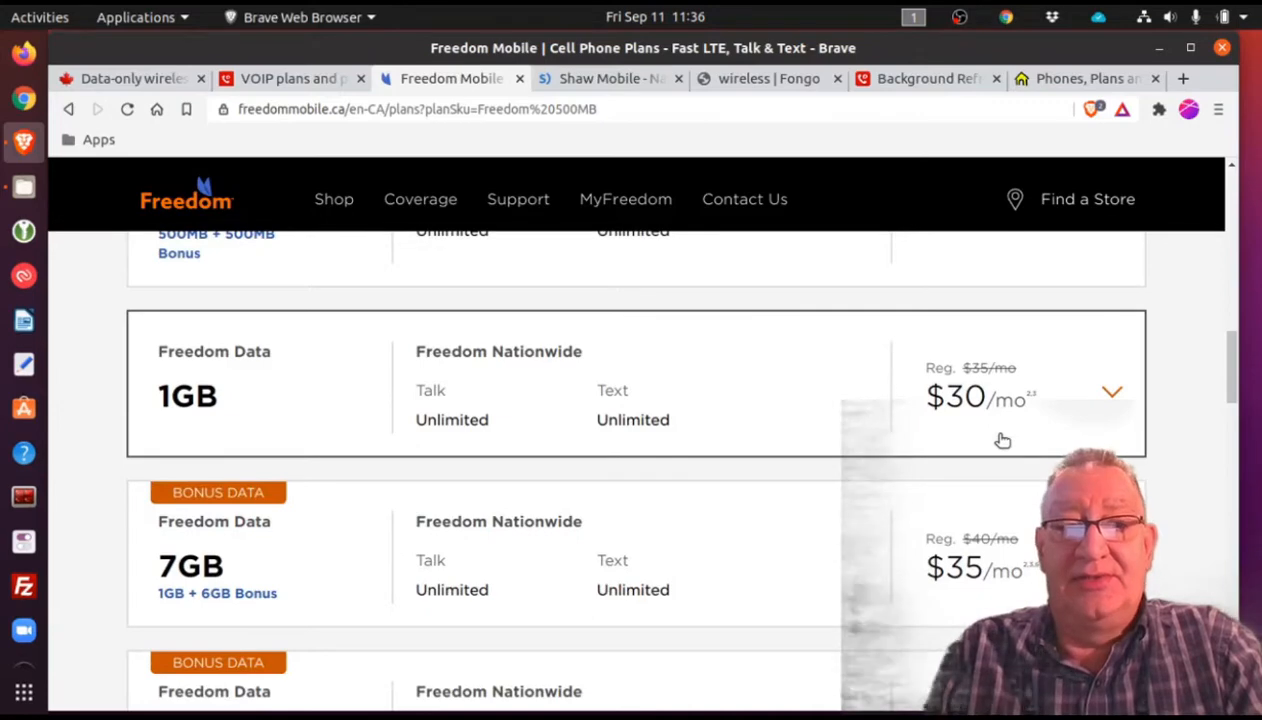
scroll(down, 3)
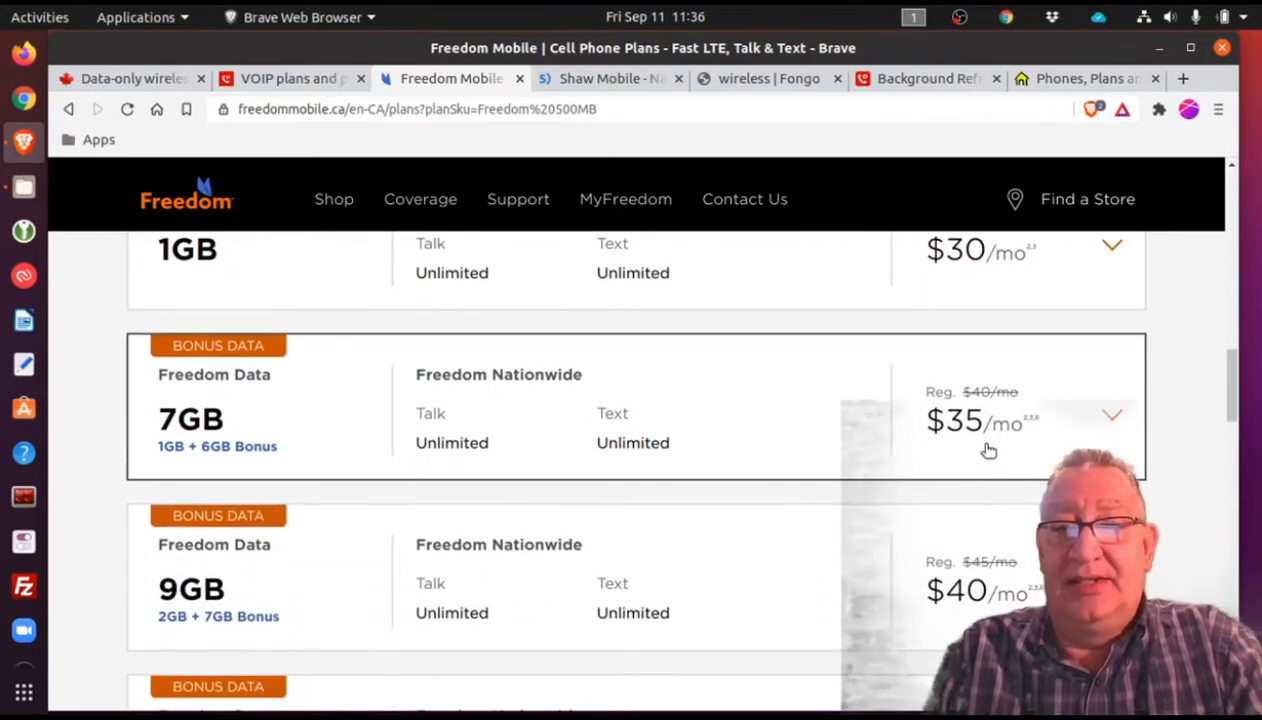
scroll(up, 3)
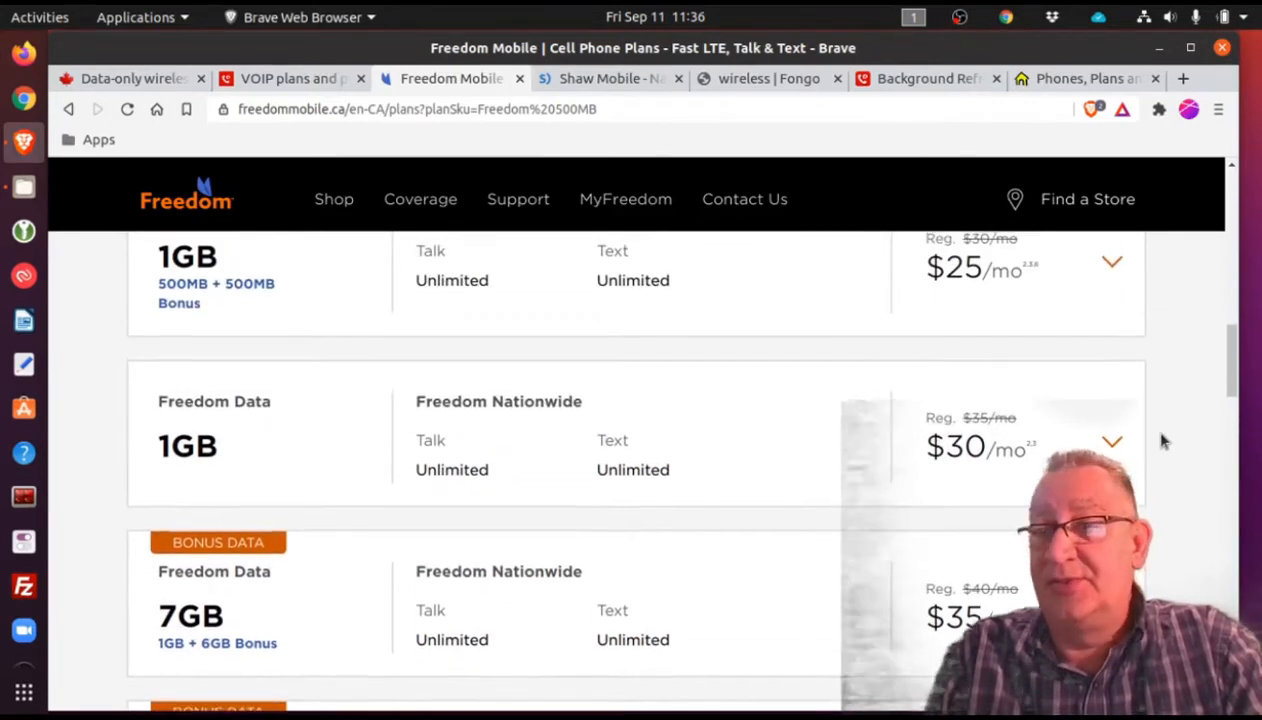
scroll(up, 3)
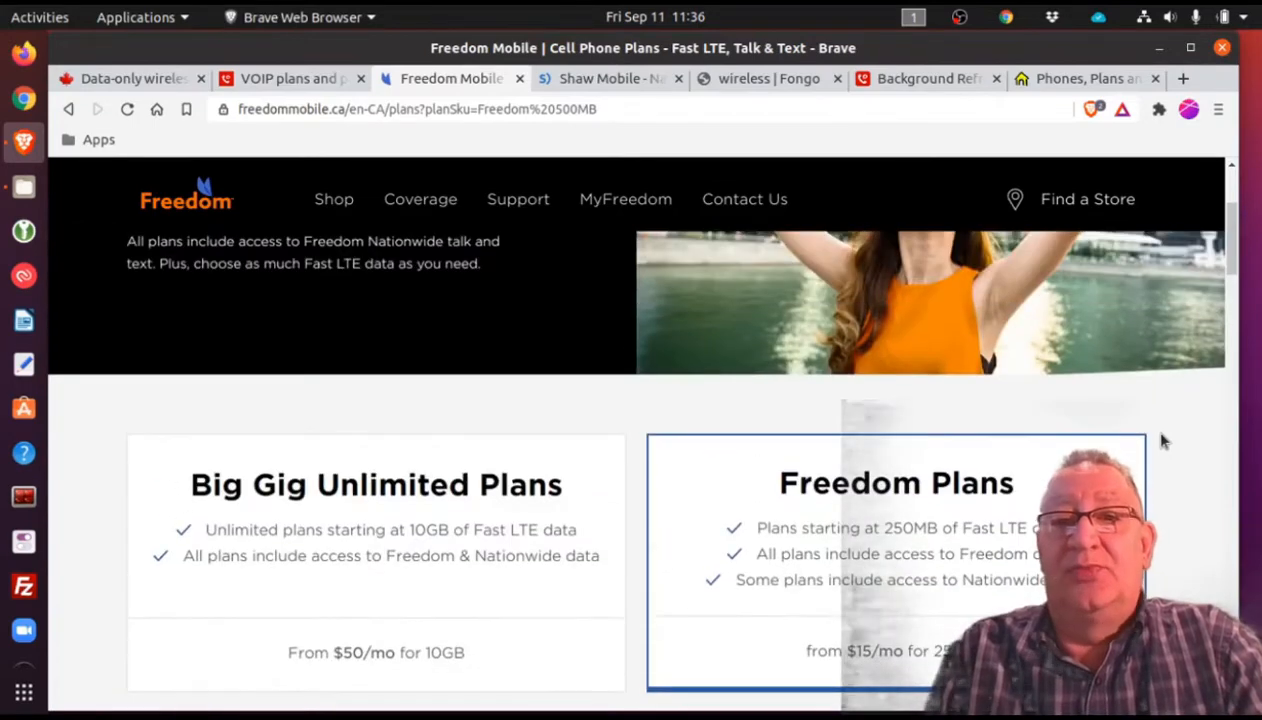
scroll(up, 3)
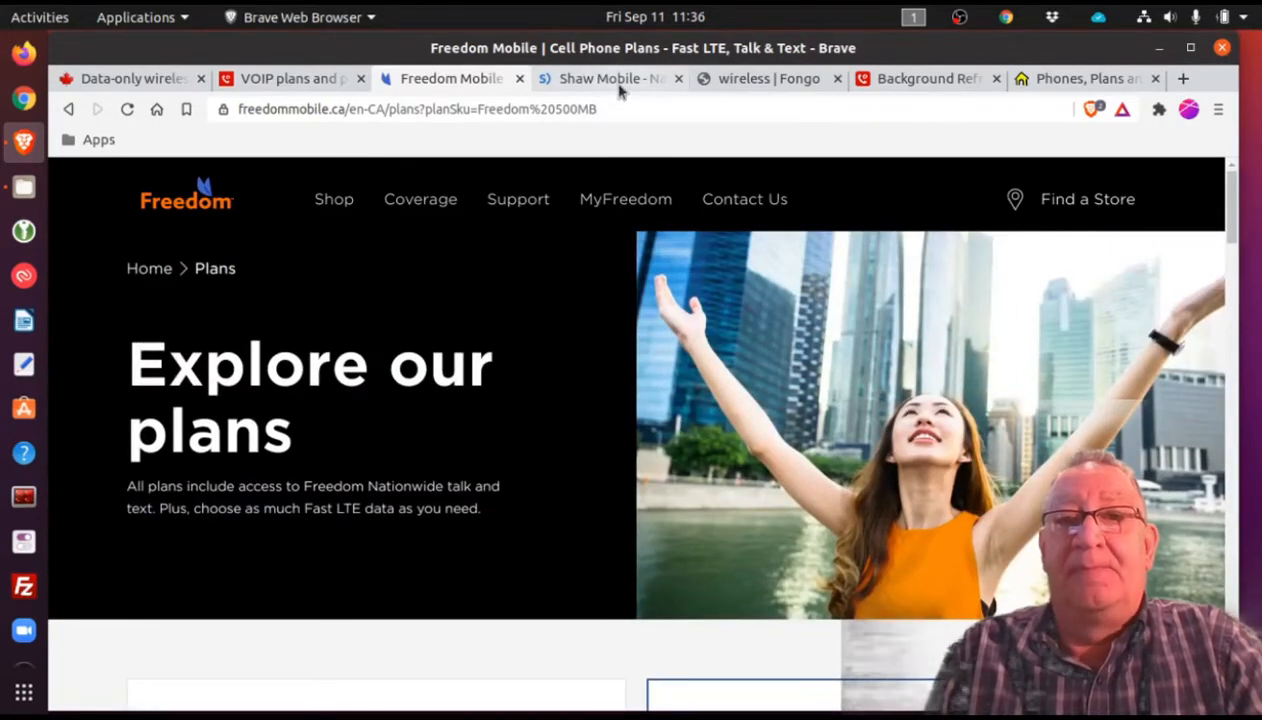
mouse_move(600, 78)
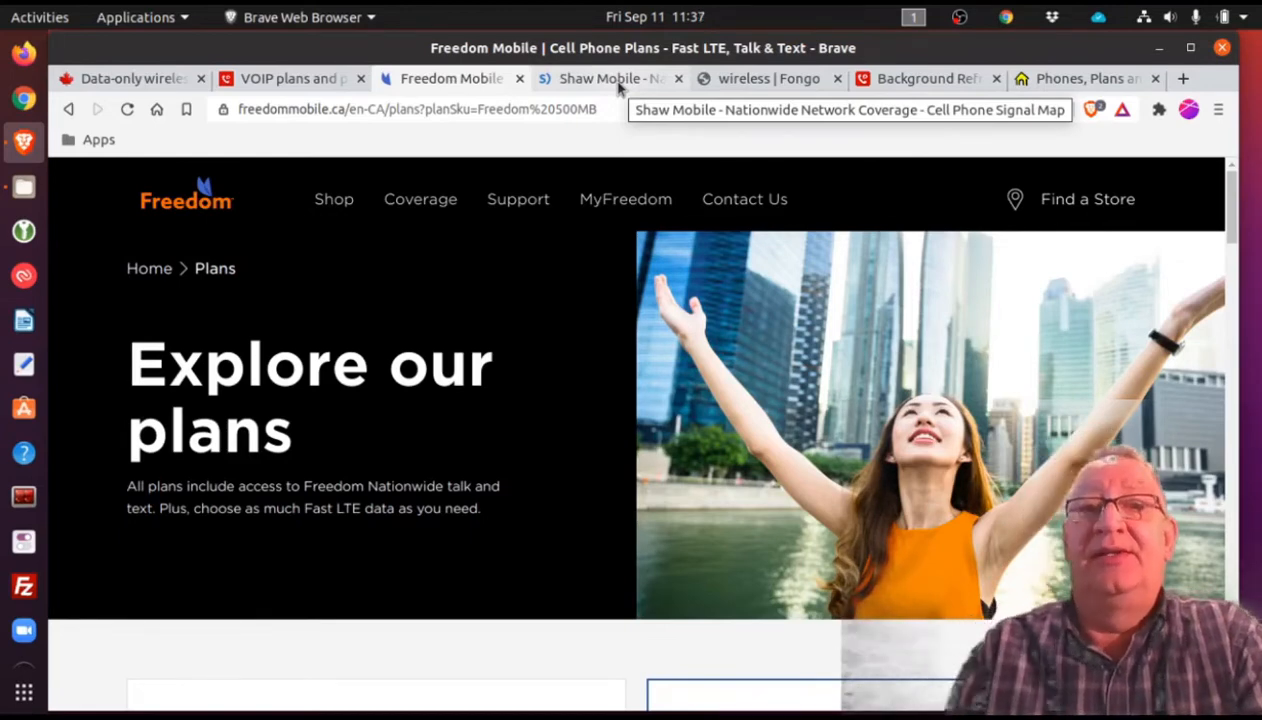
- View Shaw Mobile's nationwide coverage map, then move on to Fongo's wireless page
click(600, 78)
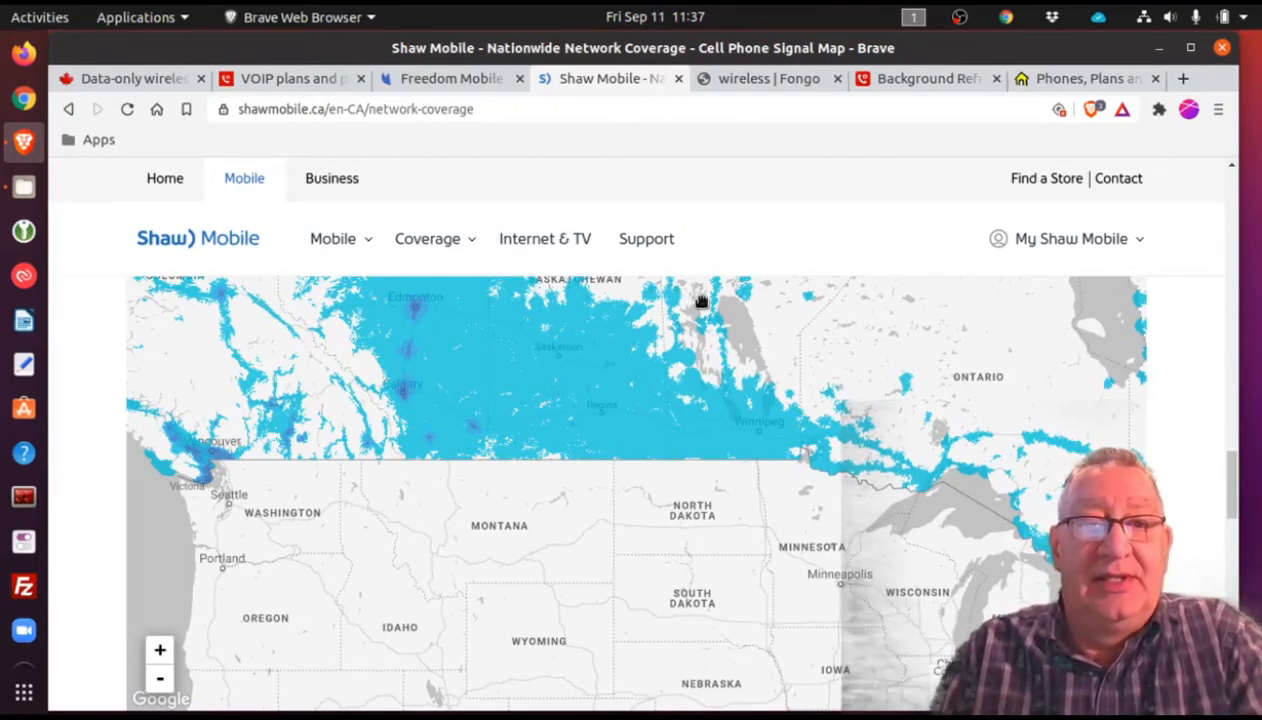
mouse_move(424, 328)
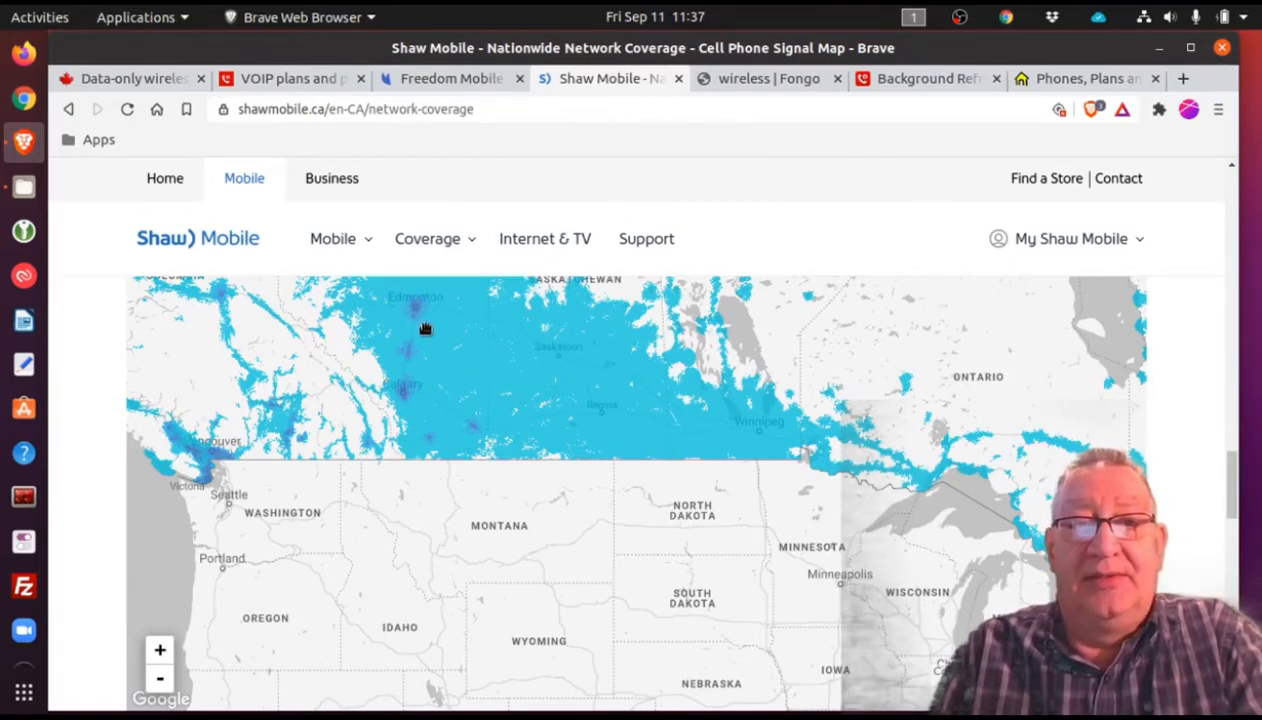
mouse_move(484, 358)
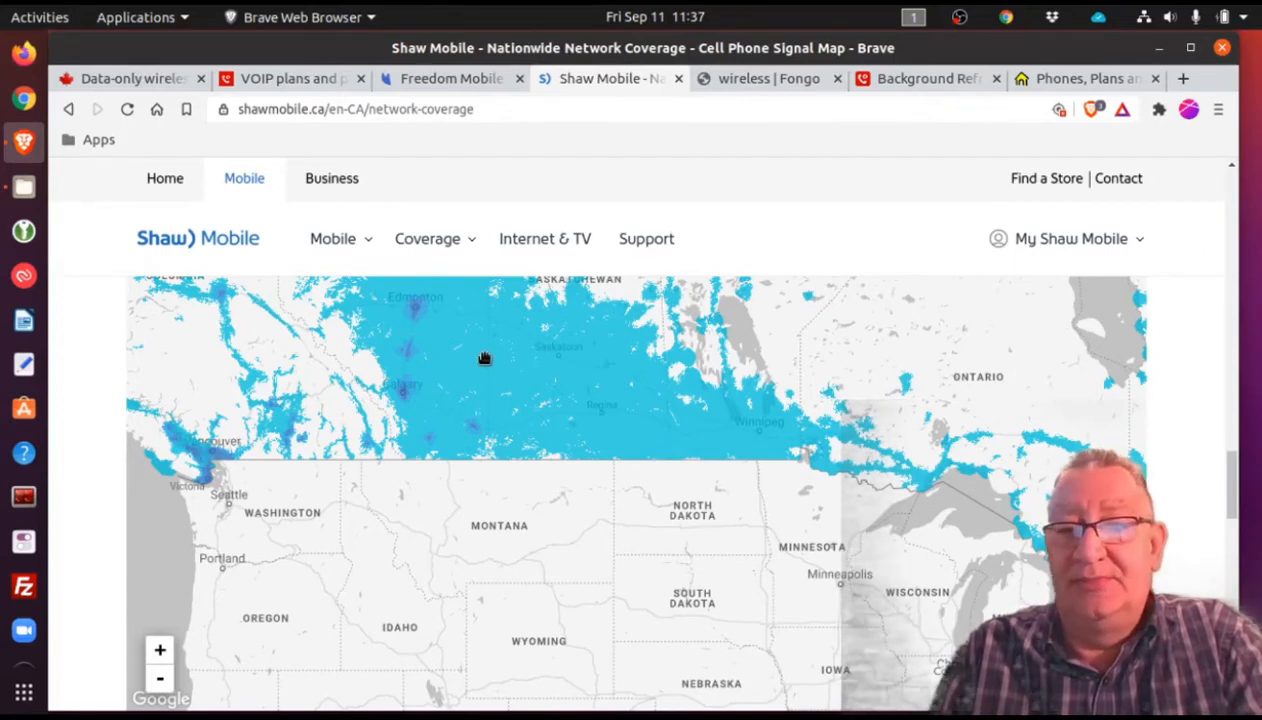
mouse_move(402, 324)
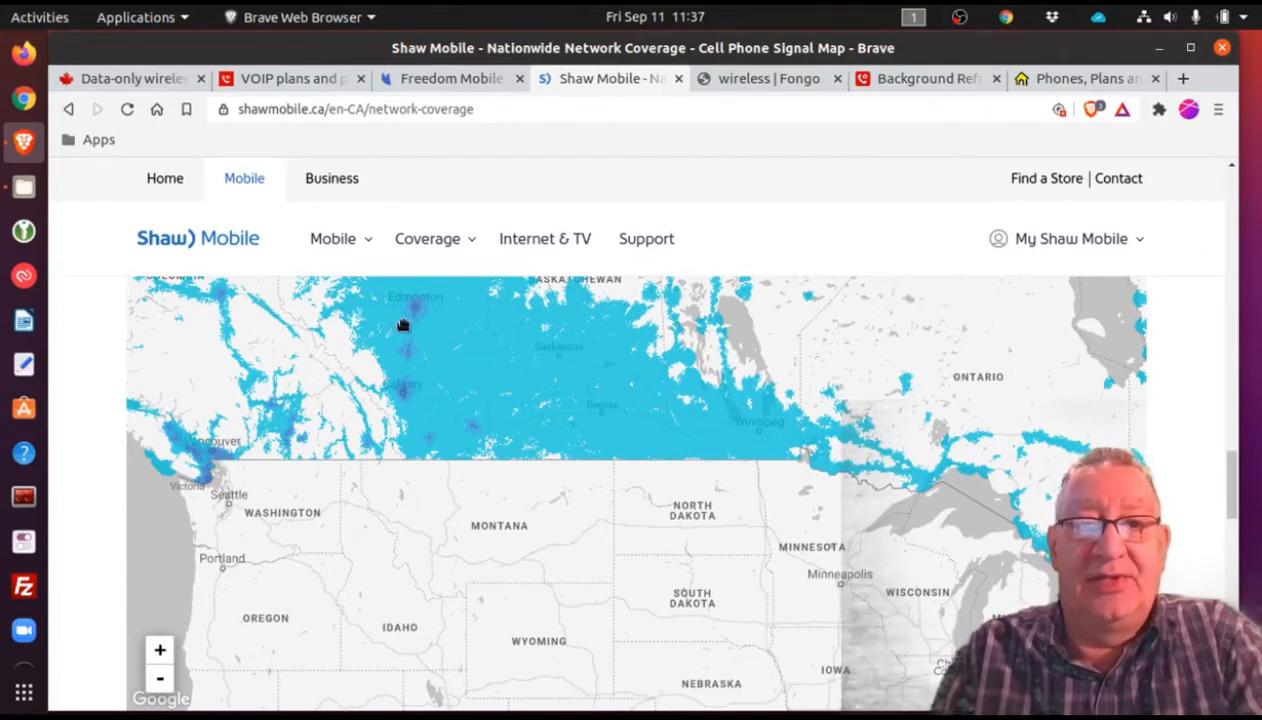
mouse_move(490, 416)
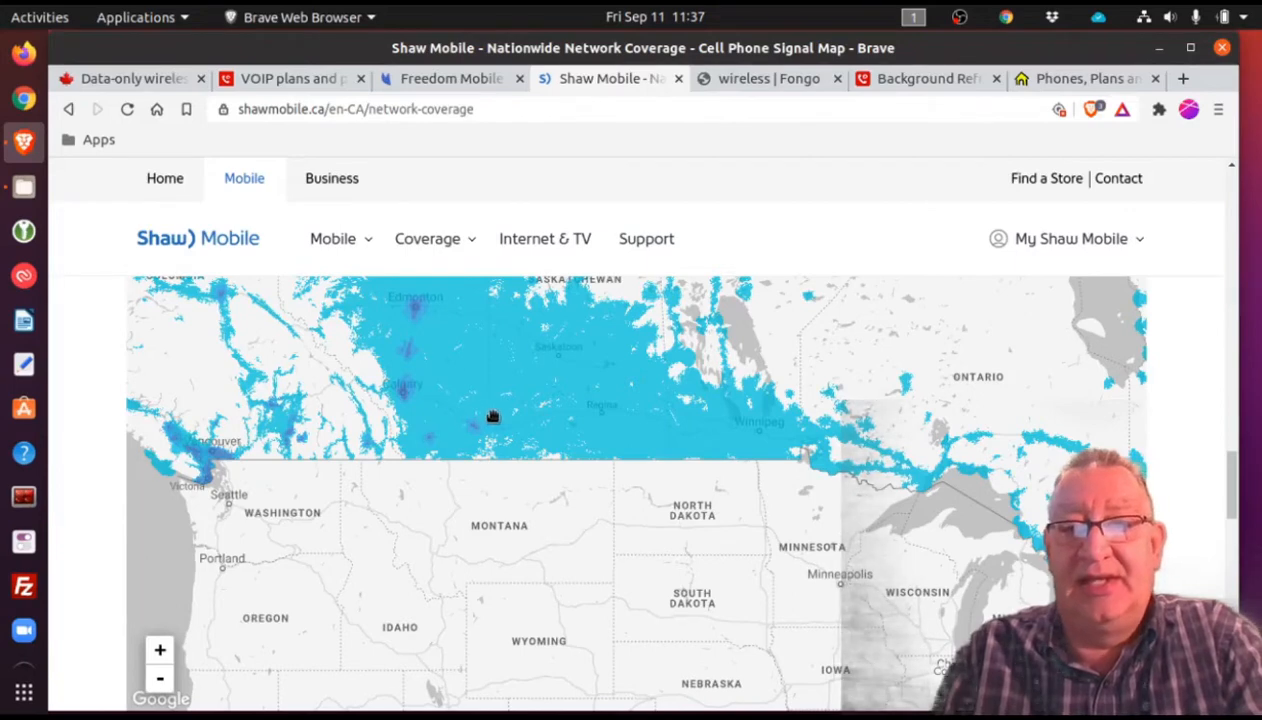
mouse_move(340, 424)
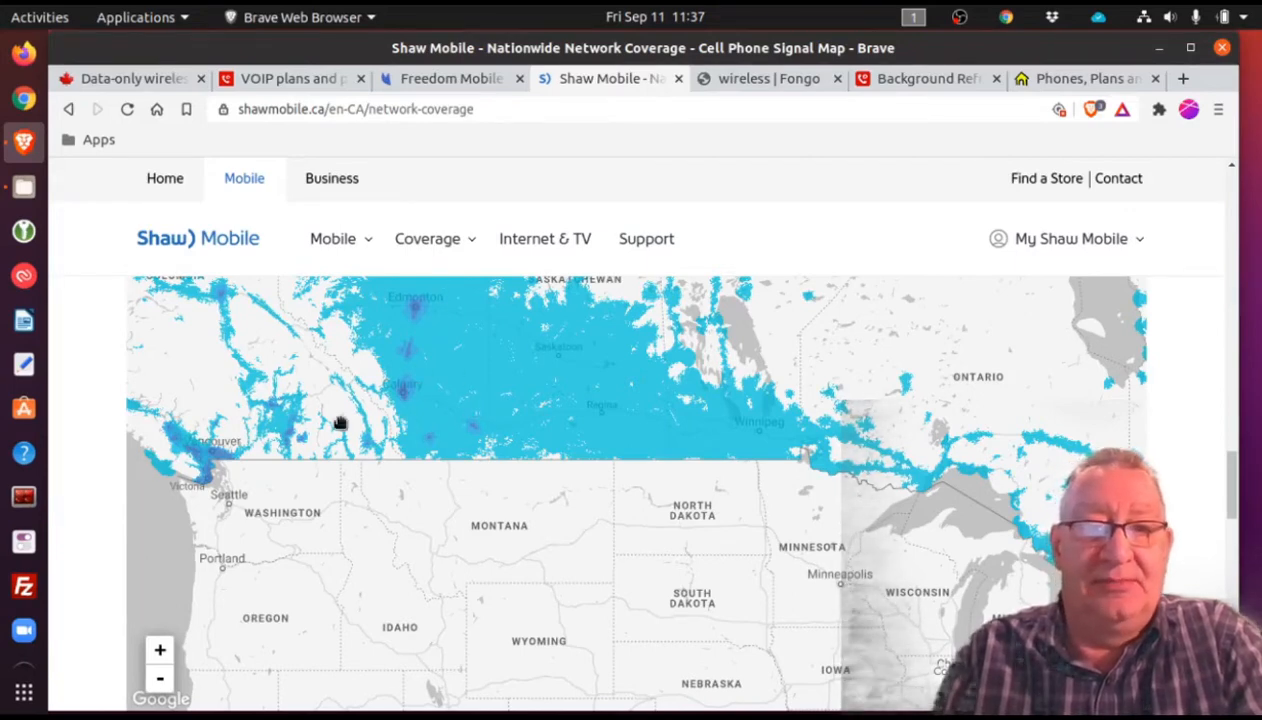
mouse_move(984, 528)
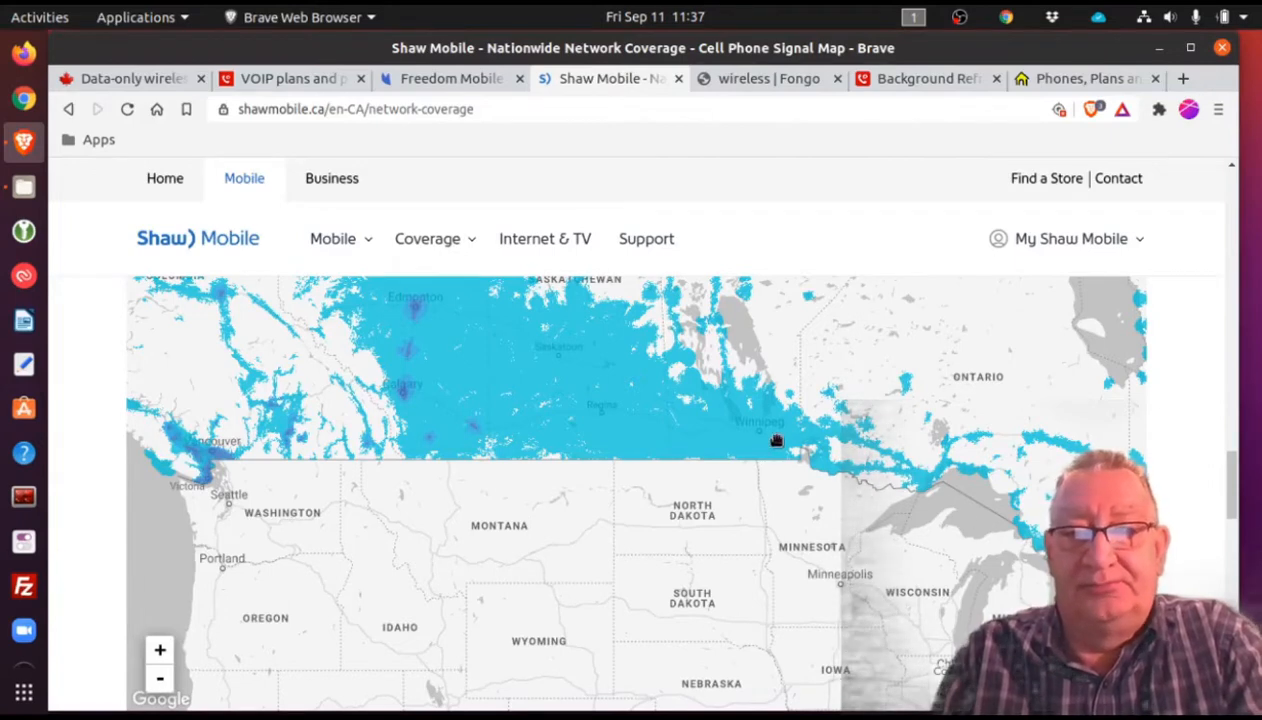
mouse_move(864, 402)
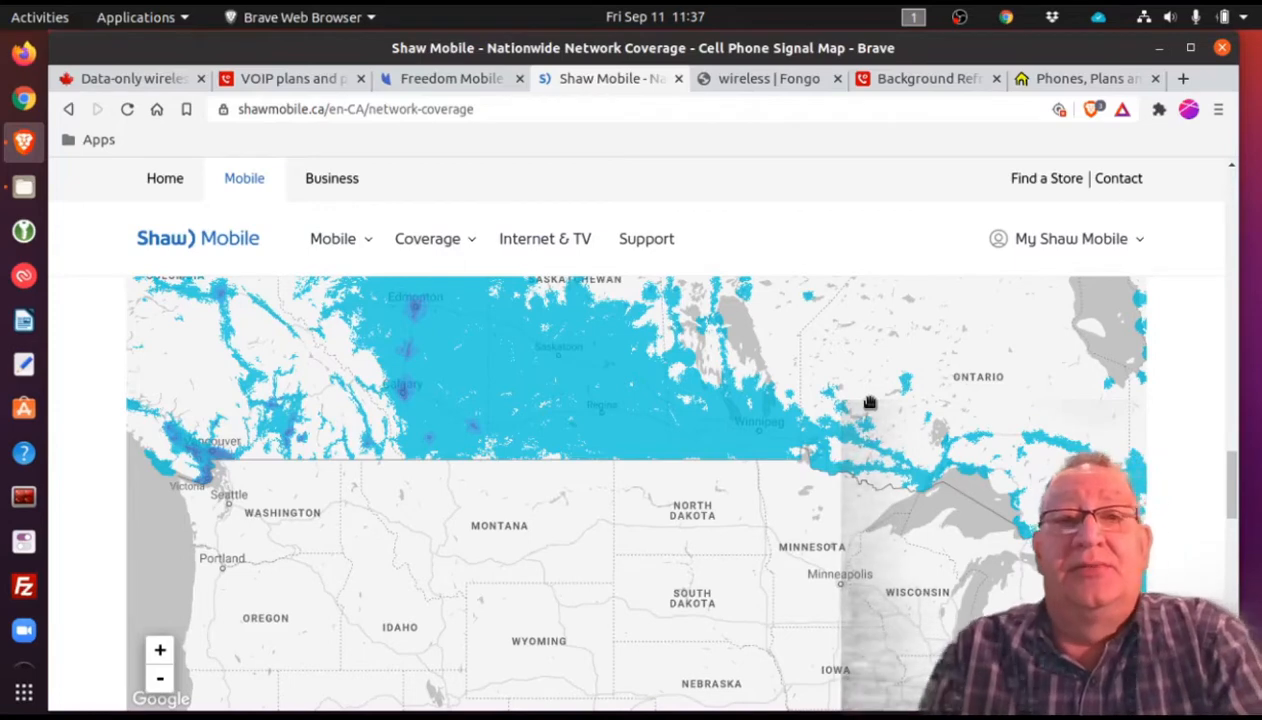
mouse_move(788, 168)
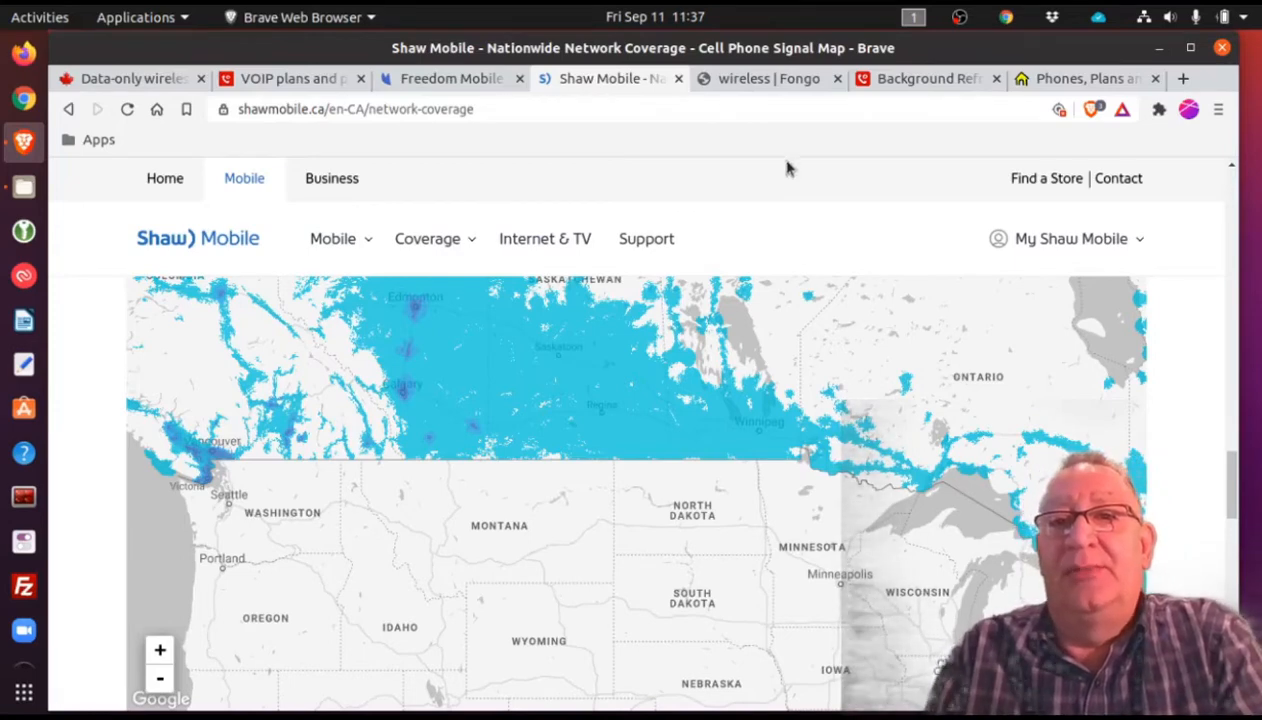
click(770, 78)
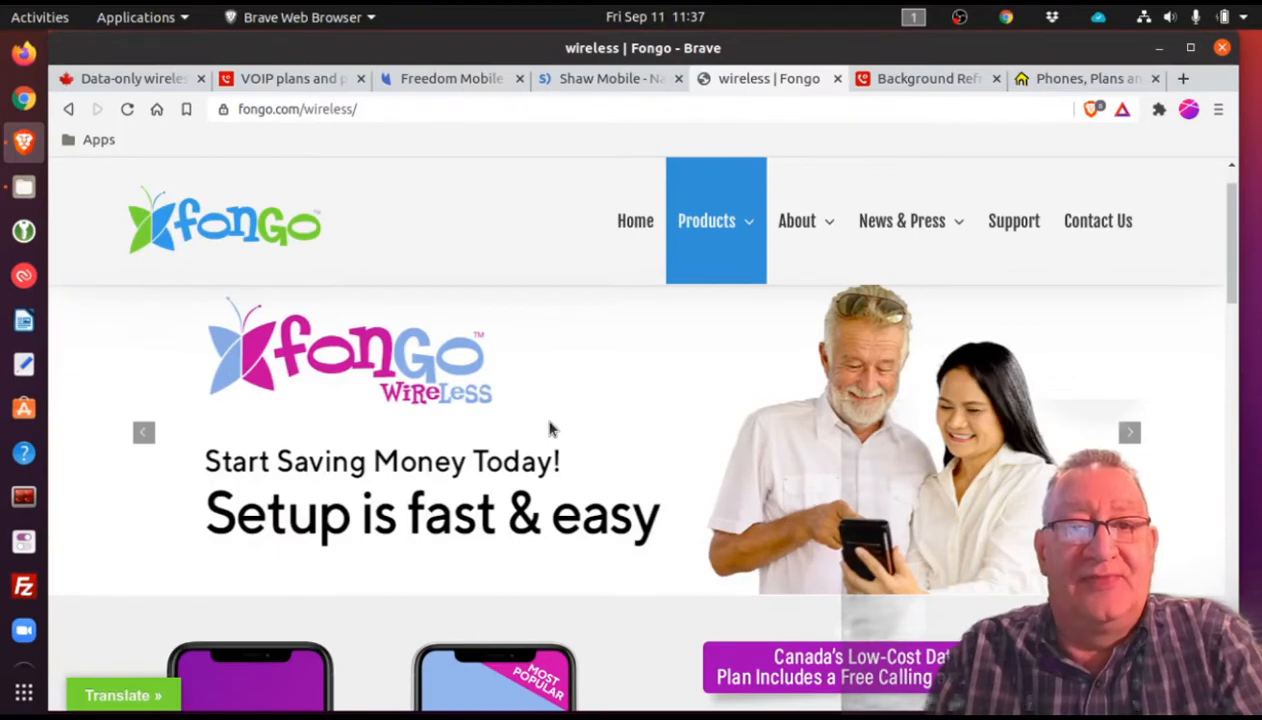
- Bring Fongo's 2GB $19.95 and 5GB $34.95 data plan cards and sign-up section into view
scroll(down, 3)
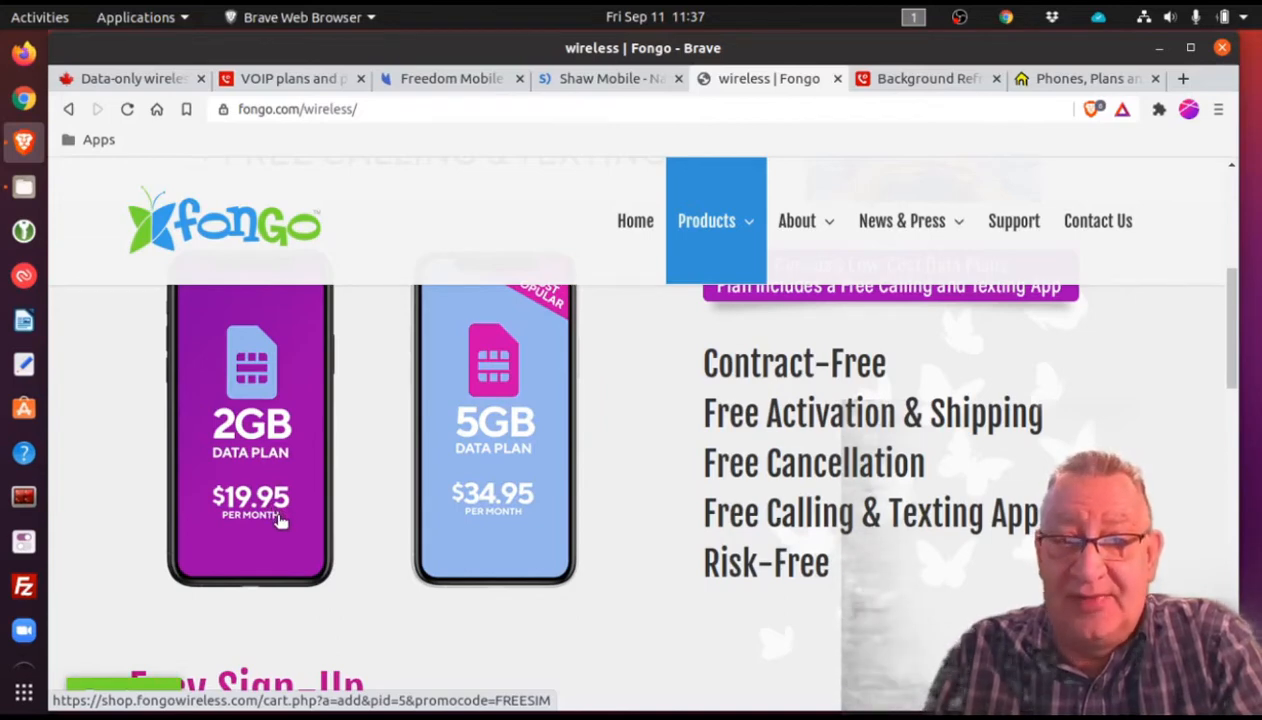
mouse_move(496, 512)
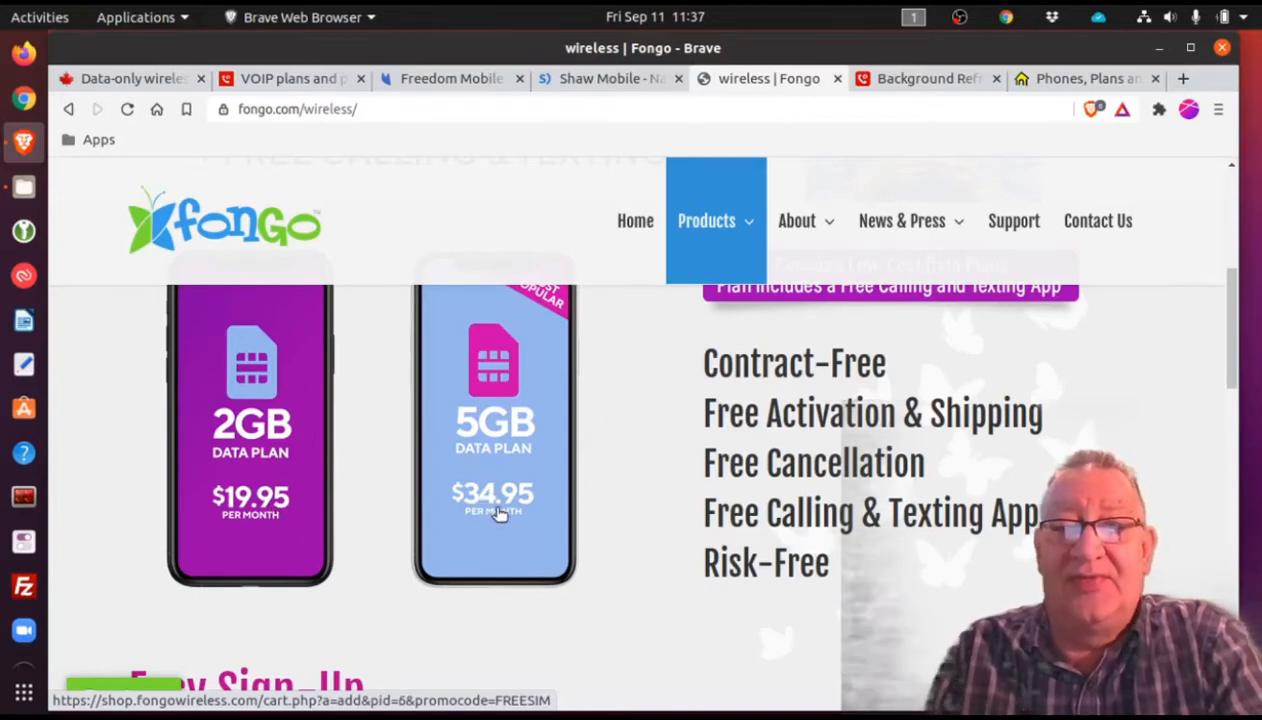
mouse_move(250, 464)
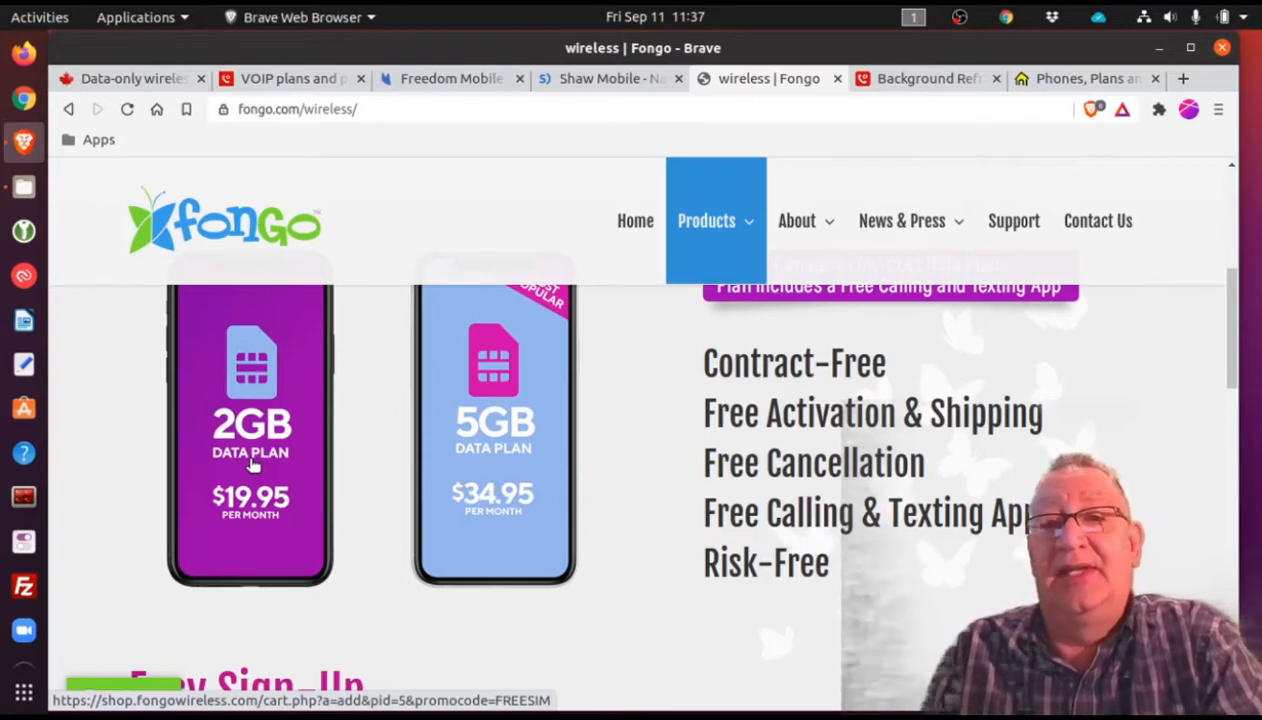
scroll(up, 3)
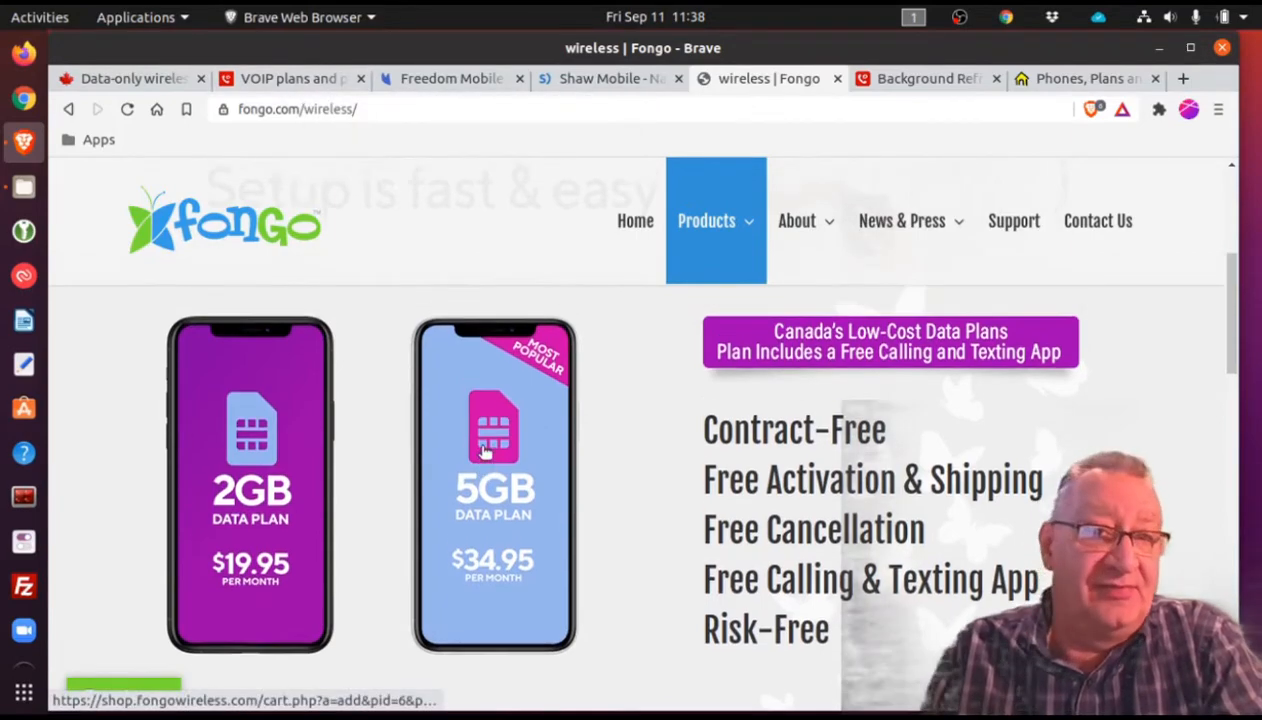
scroll(down, 3)
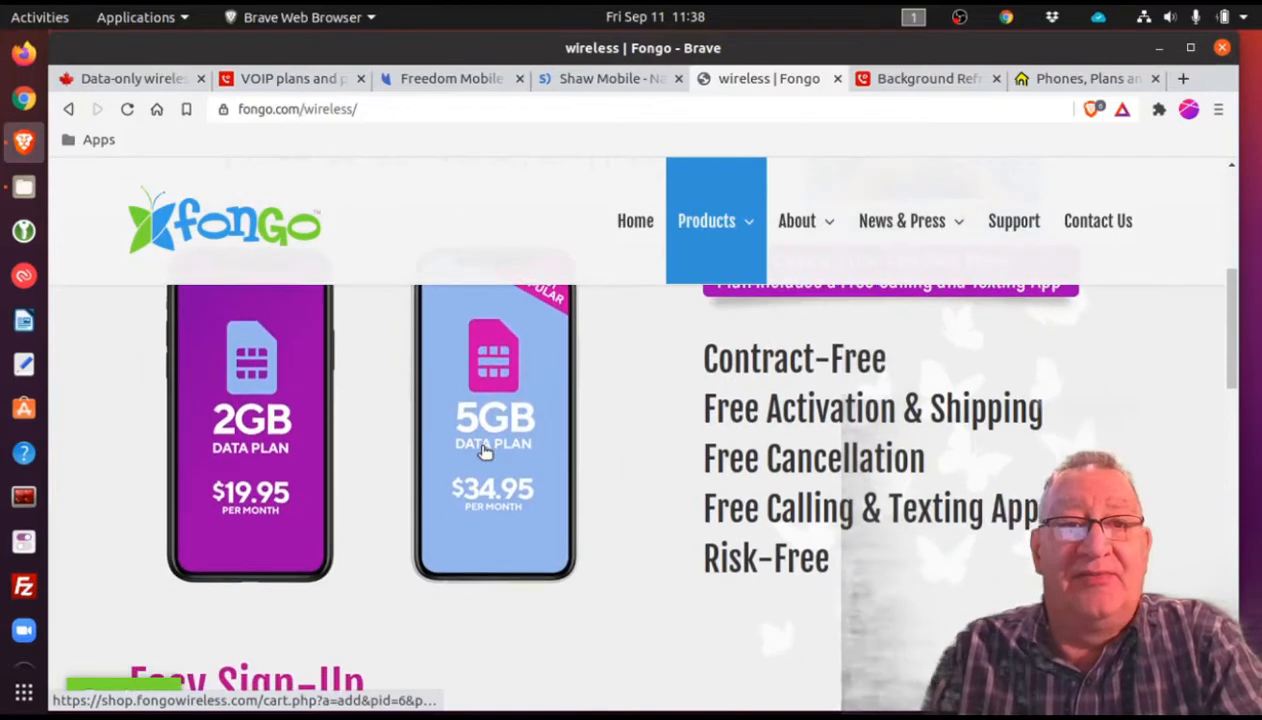
scroll(down, 3)
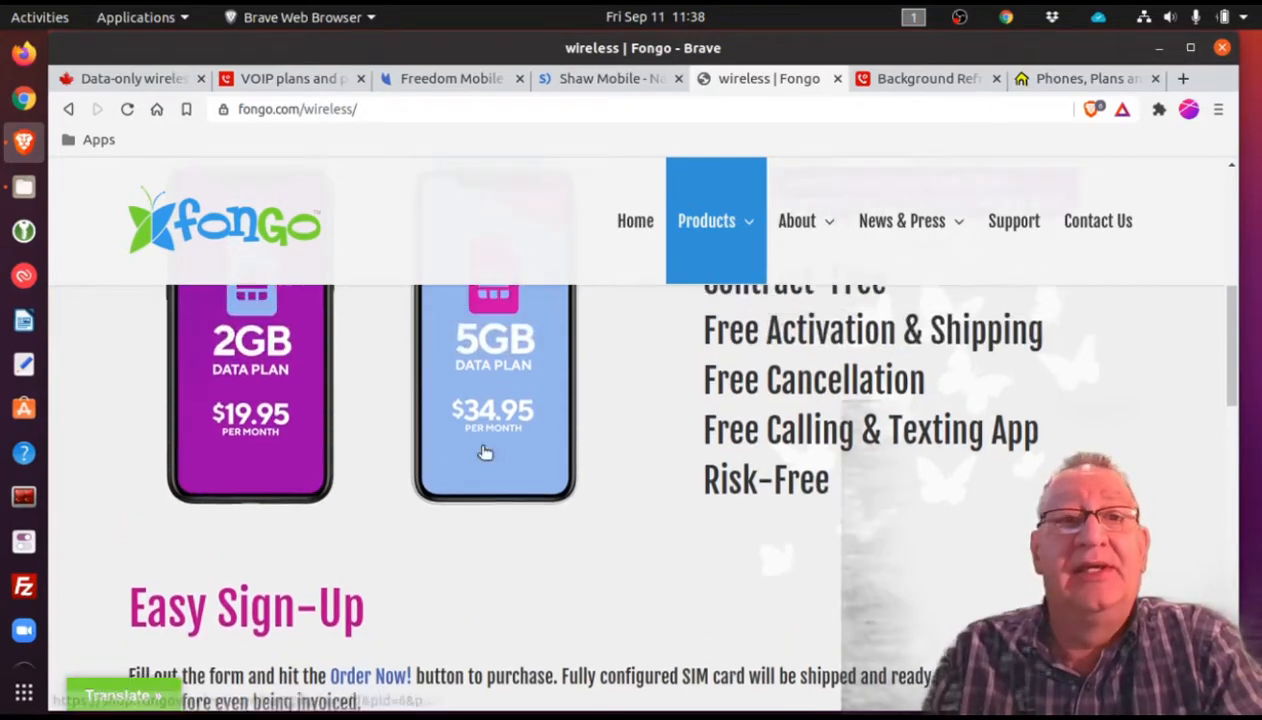
- Review Hushed's prepaid plans from $1.99, unlimited subscriptions from $3.99/mo and pay-as-you-go international
click(290, 78)
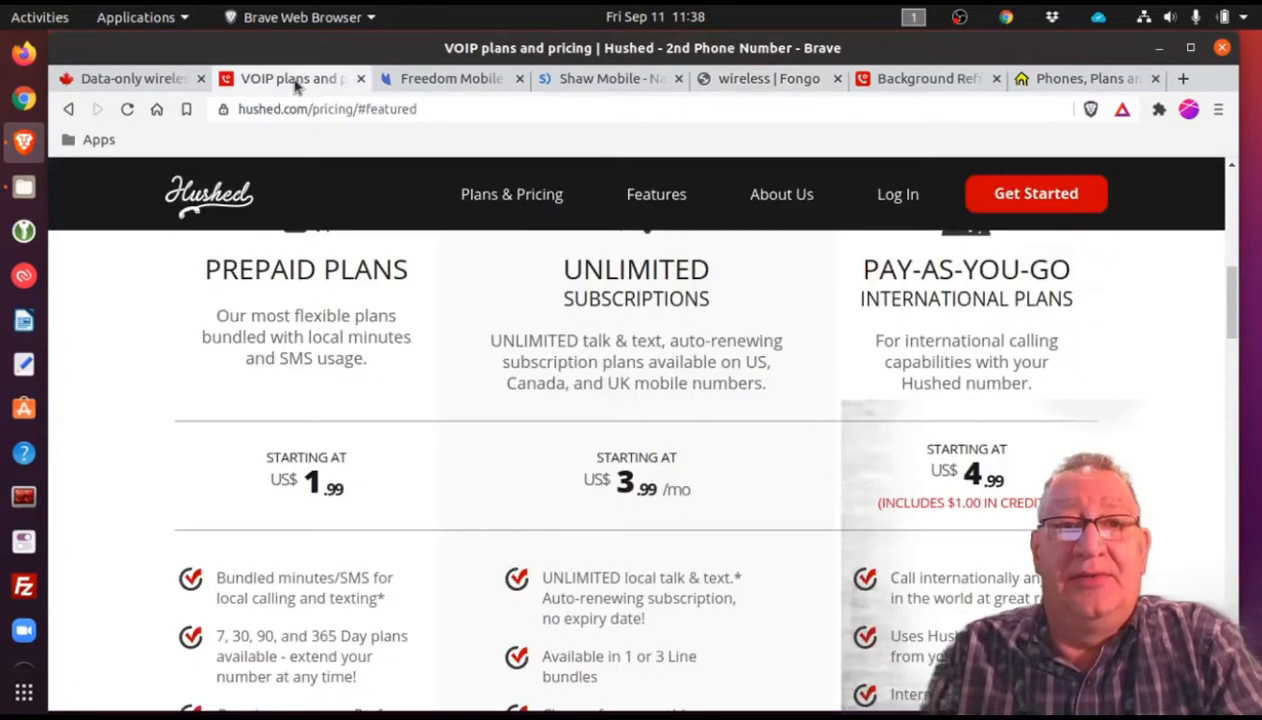
mouse_move(160, 340)
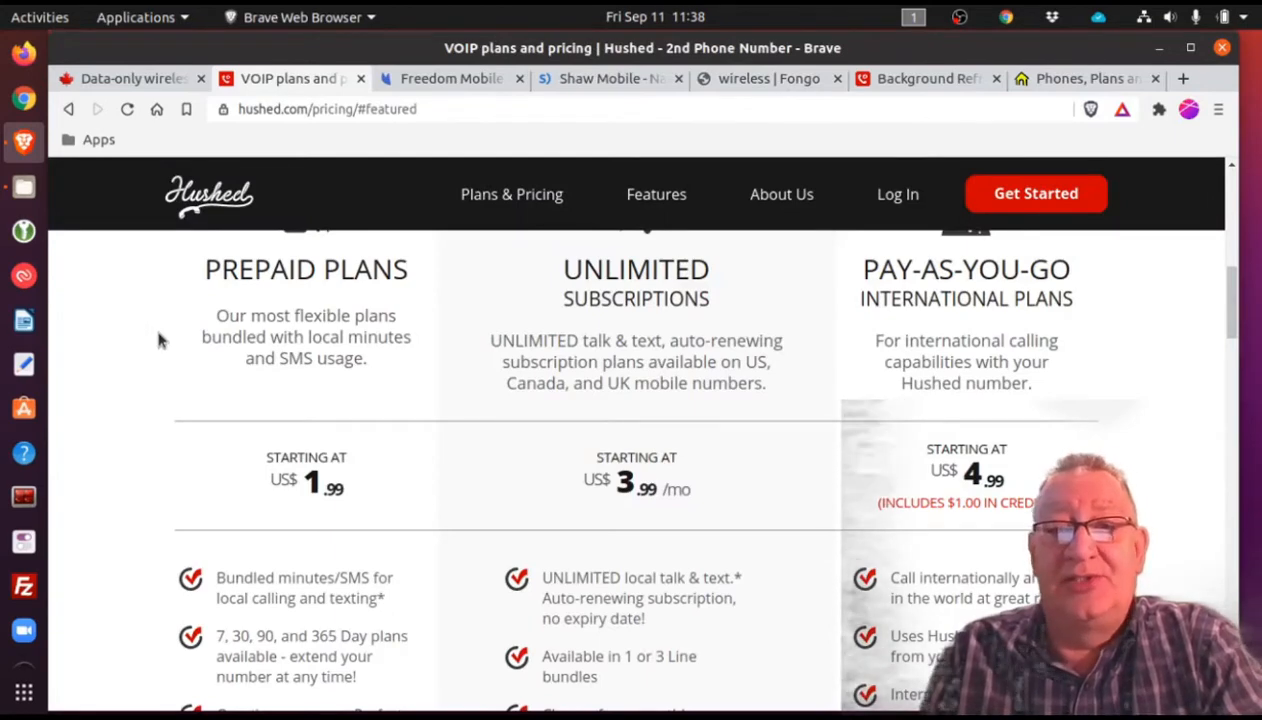
scroll(down, 3)
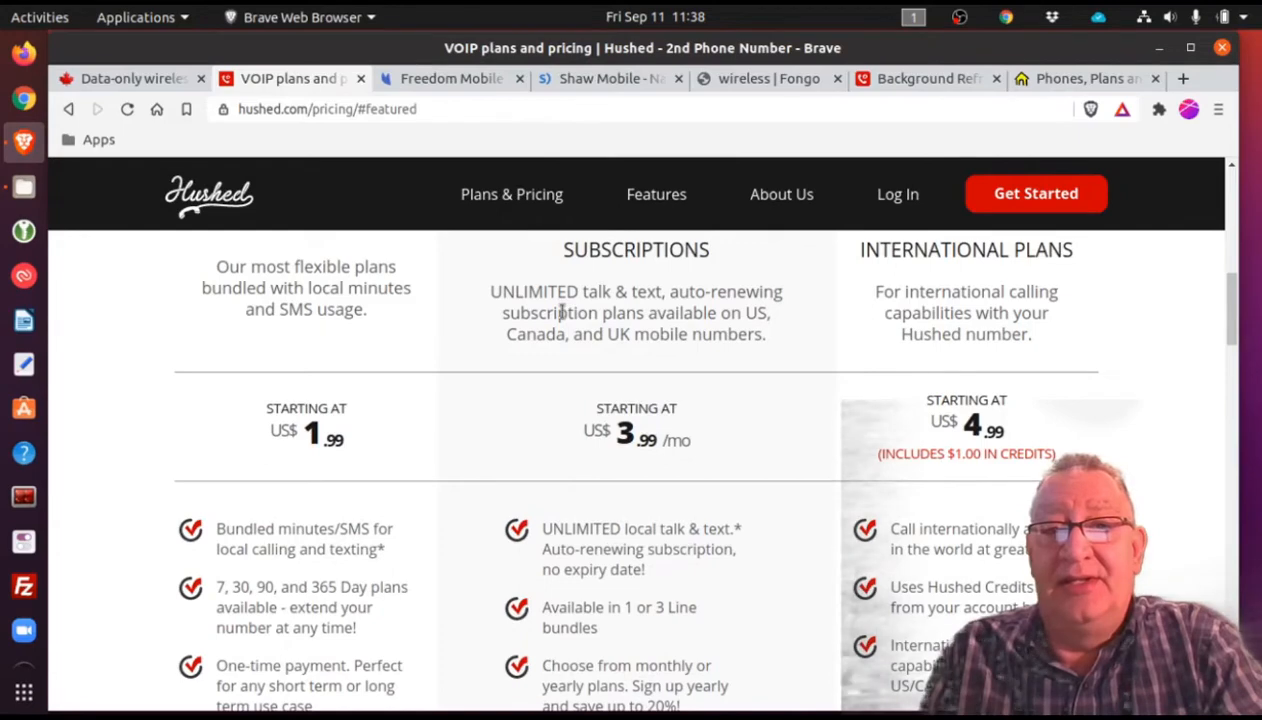
scroll(down, 3)
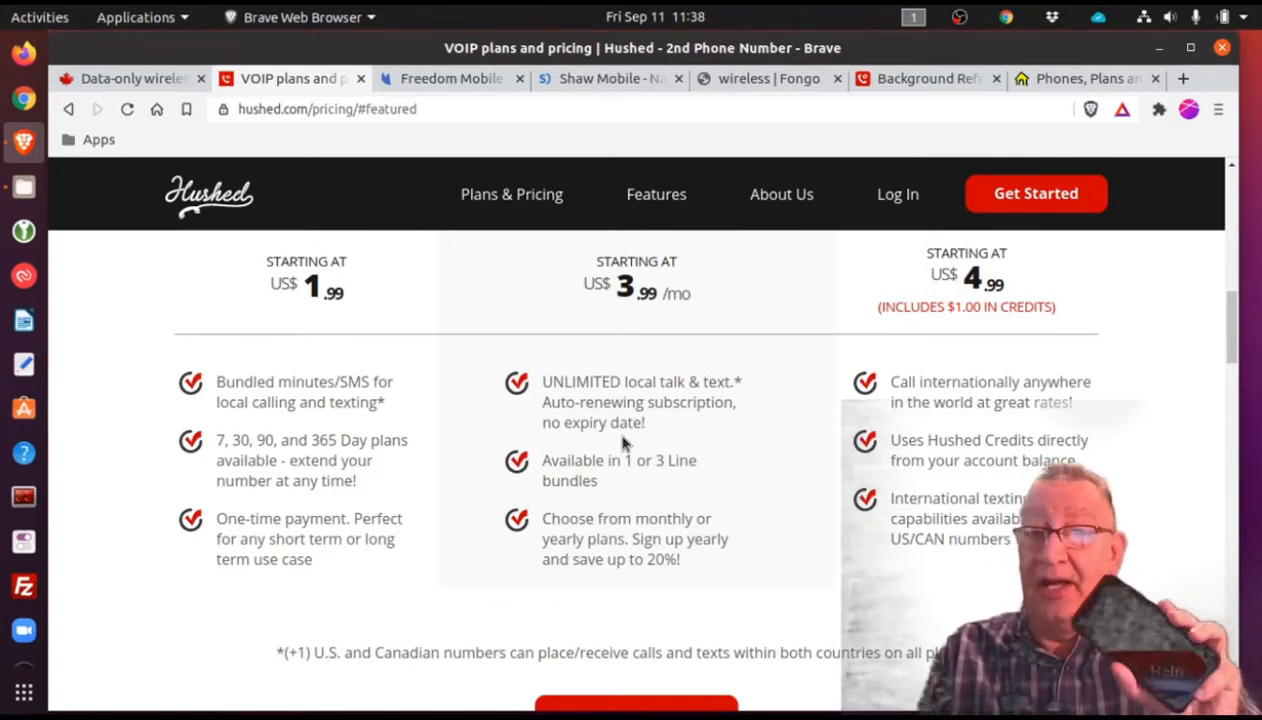
scroll(up, 3)
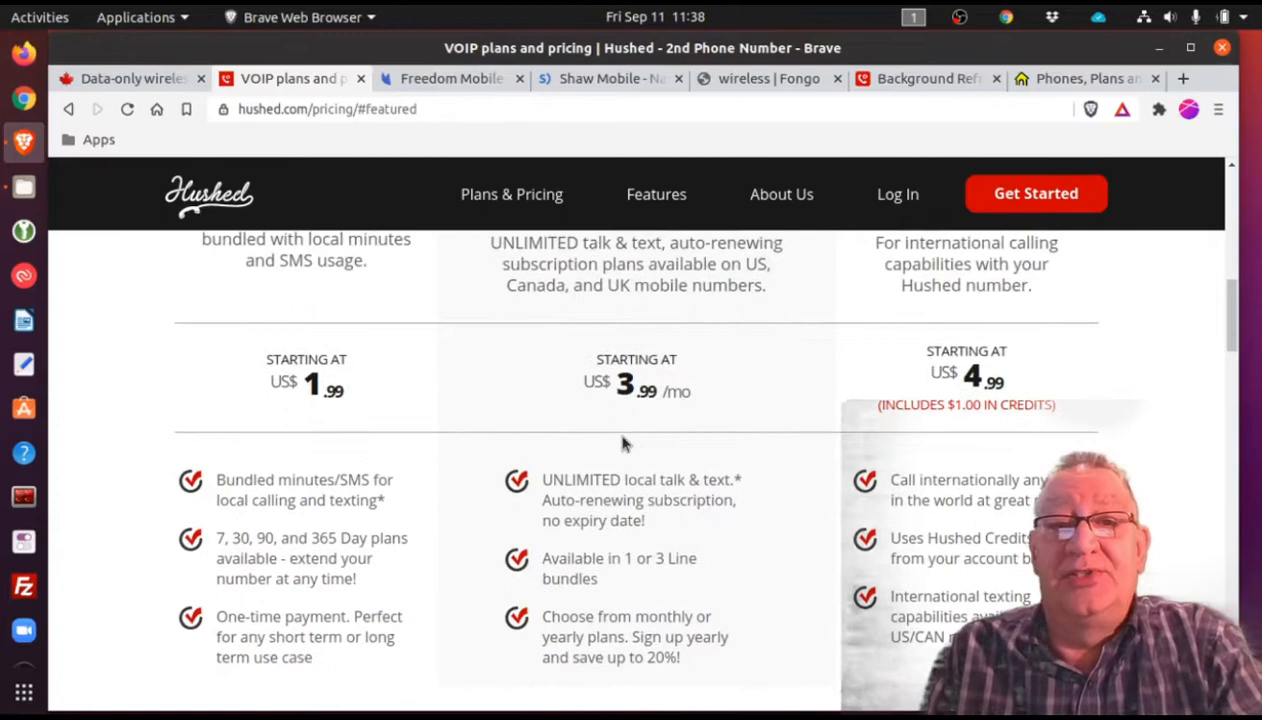
scroll(up, 3)
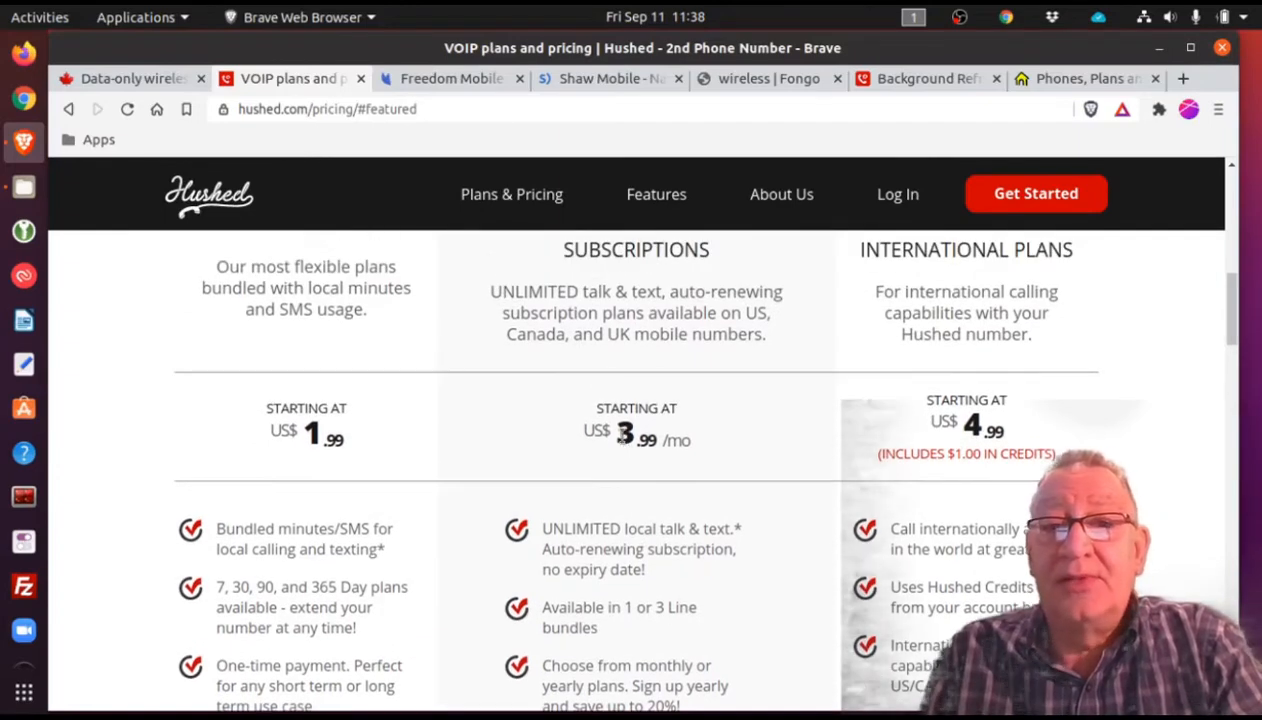
scroll(up, 3)
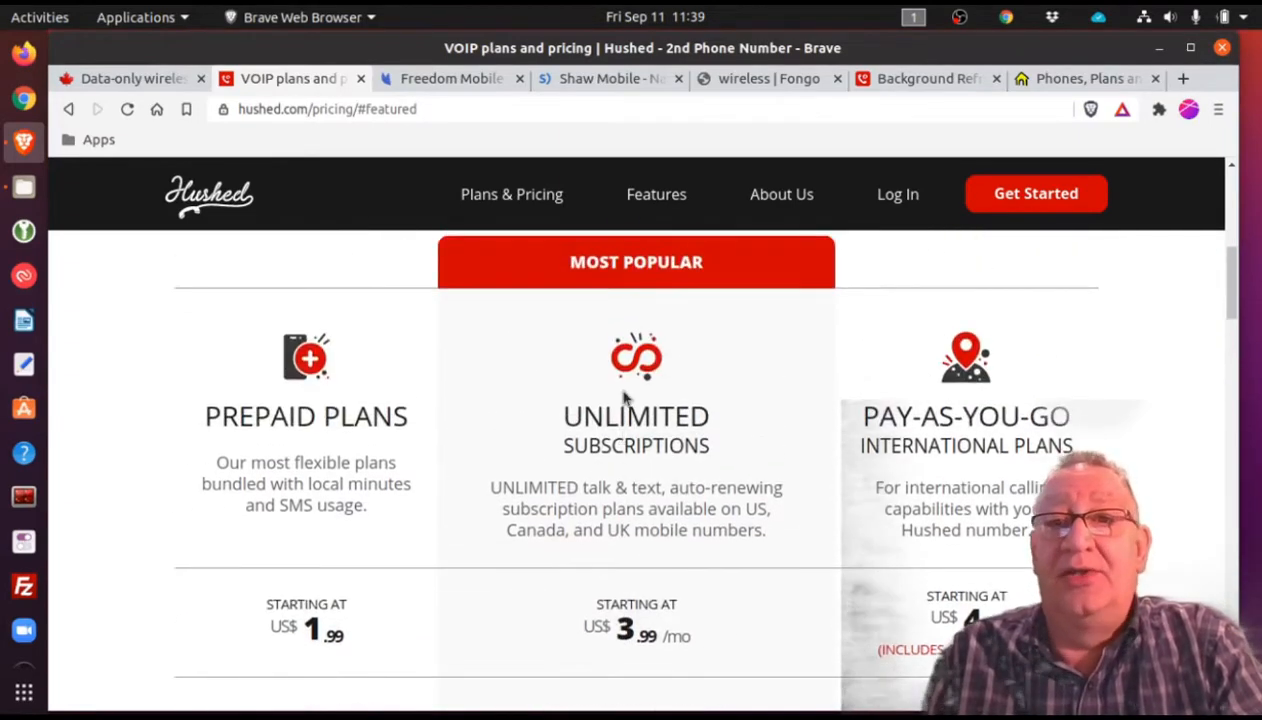
mouse_move(680, 352)
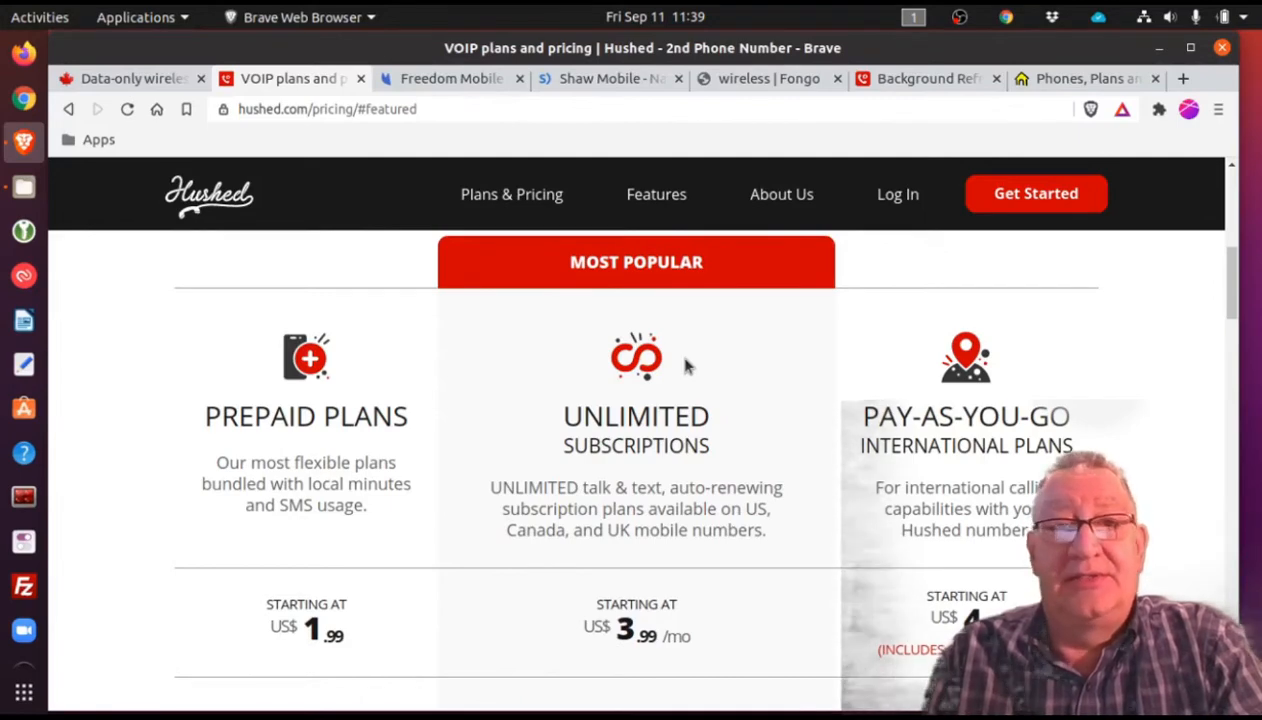
mouse_move(362, 178)
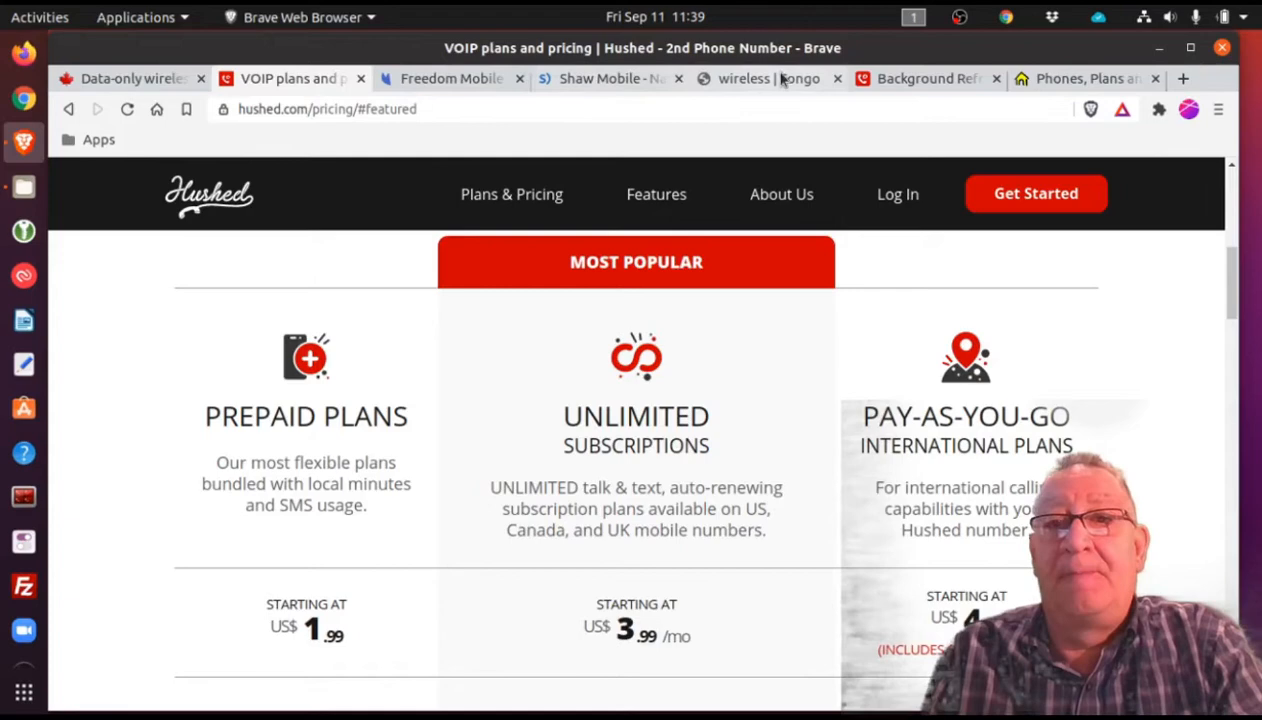
mouse_move(924, 78)
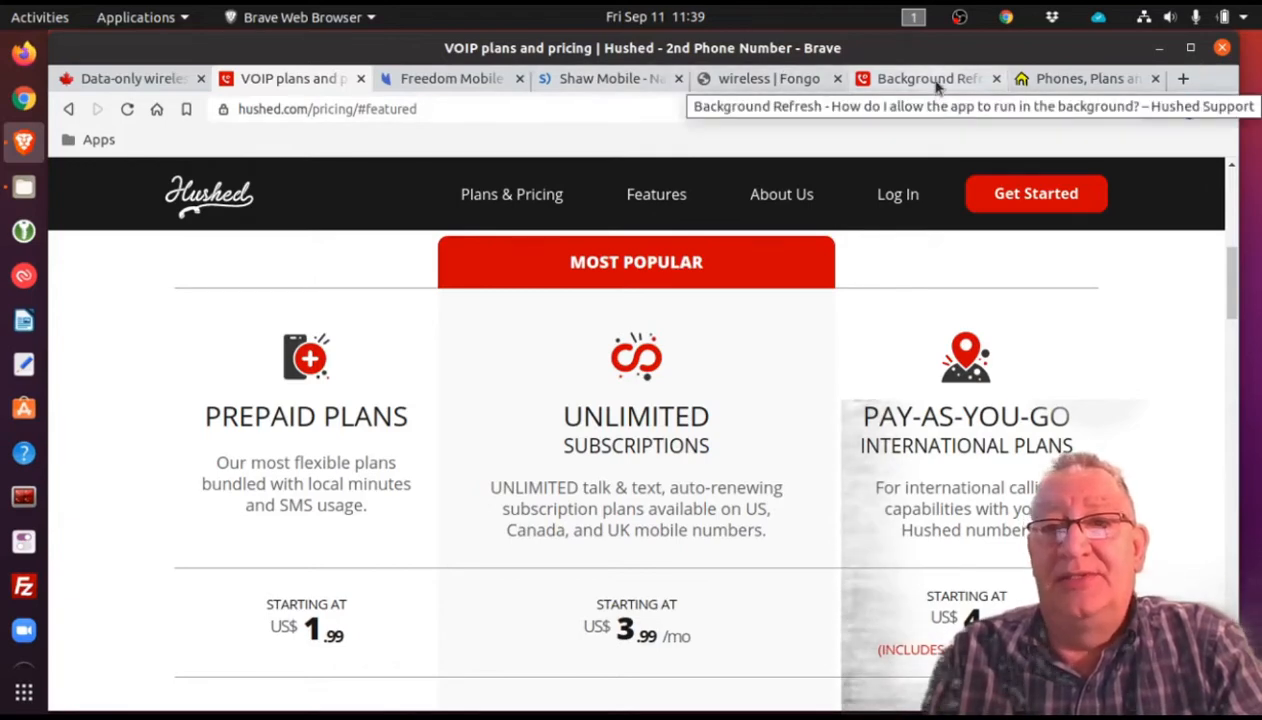
- Show the Hushed Background Refresh article's heading and diagnostic test with Background Refresh flagged failed
click(924, 78)
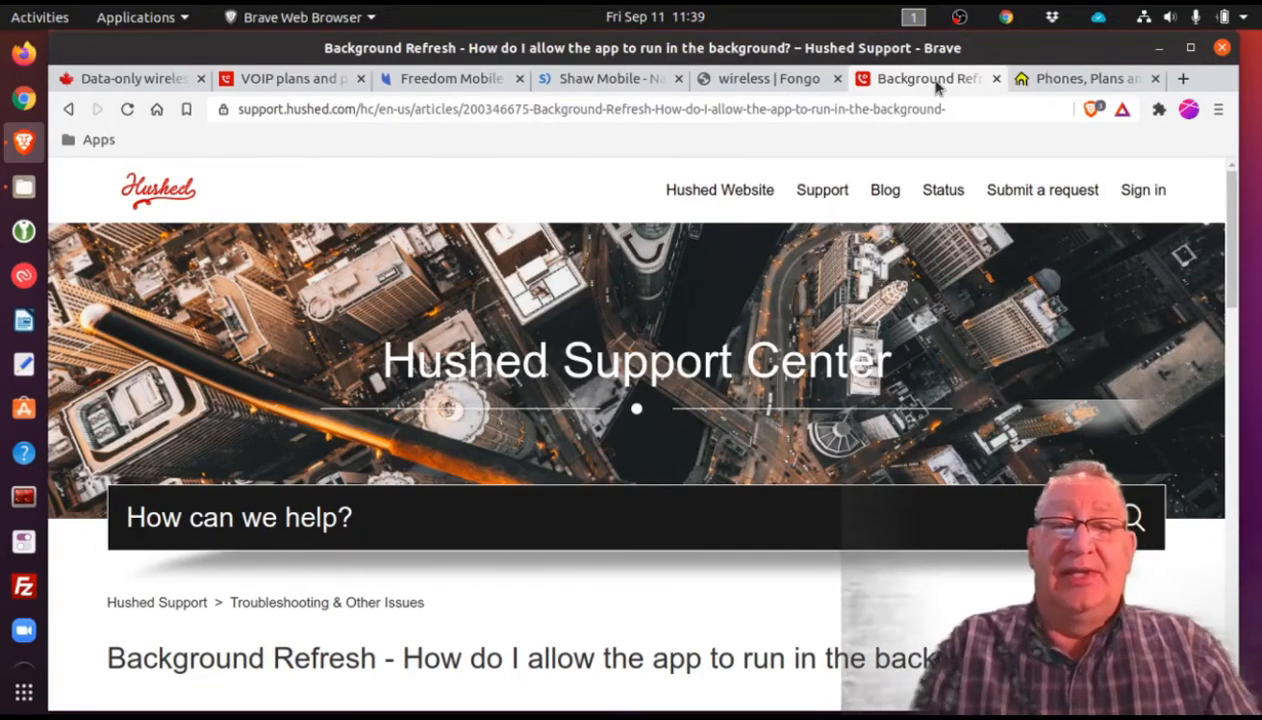
scroll(down, 3)
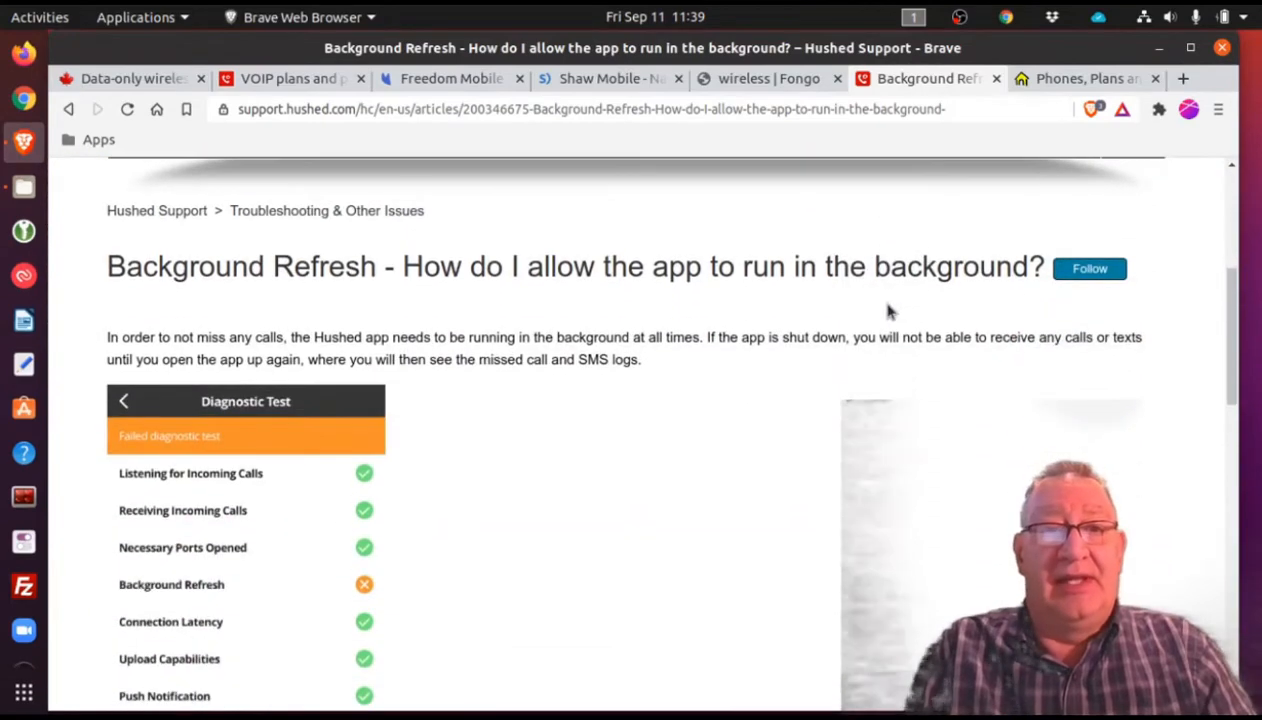
scroll(down, 3)
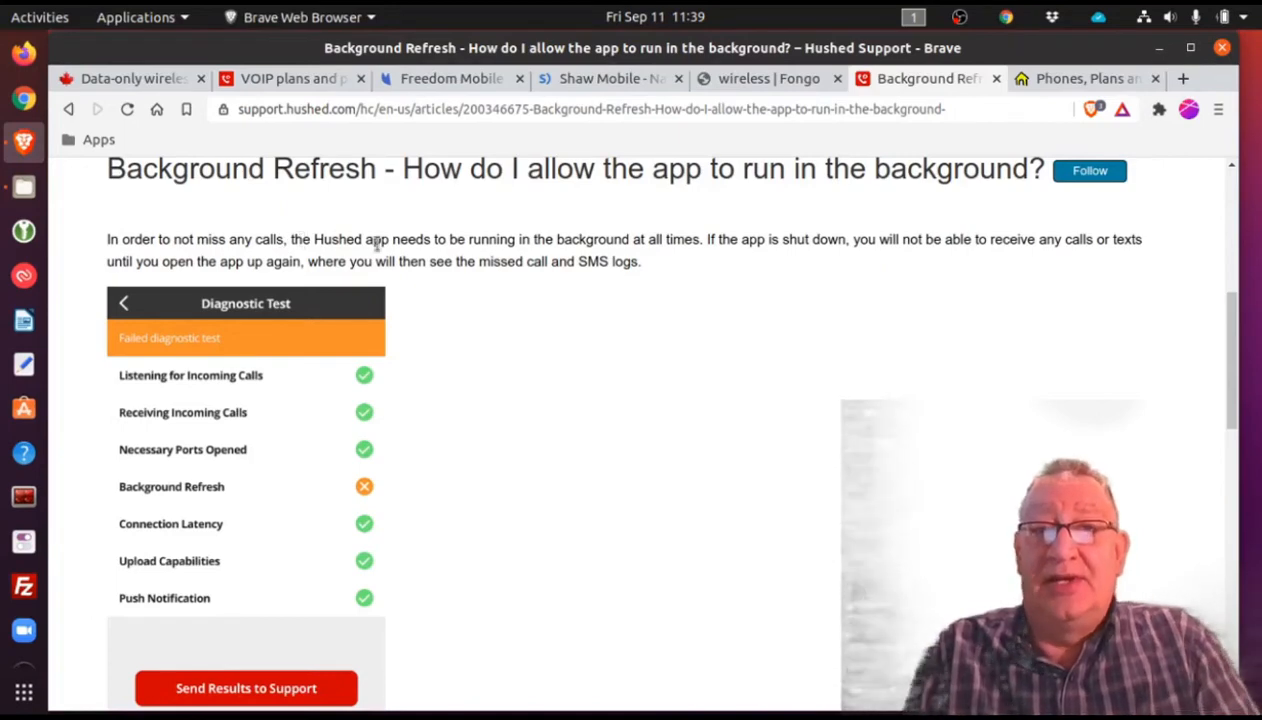
mouse_move(650, 296)
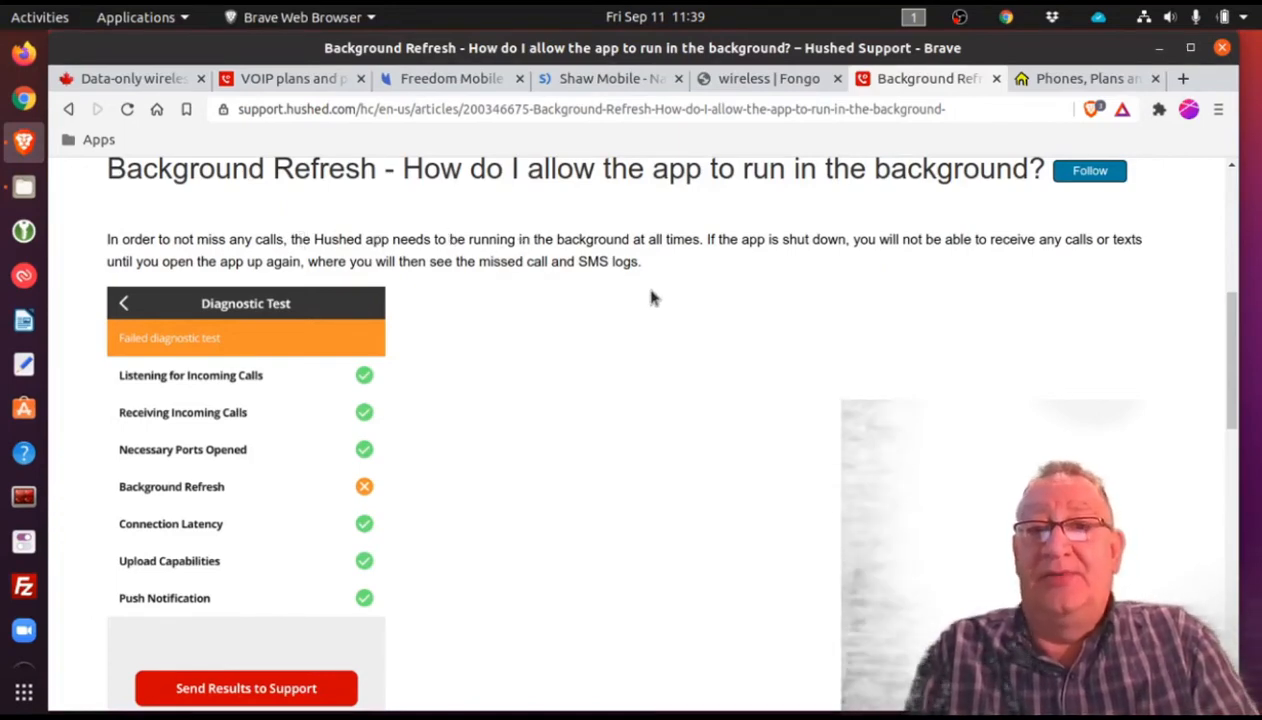
scroll(down, 3)
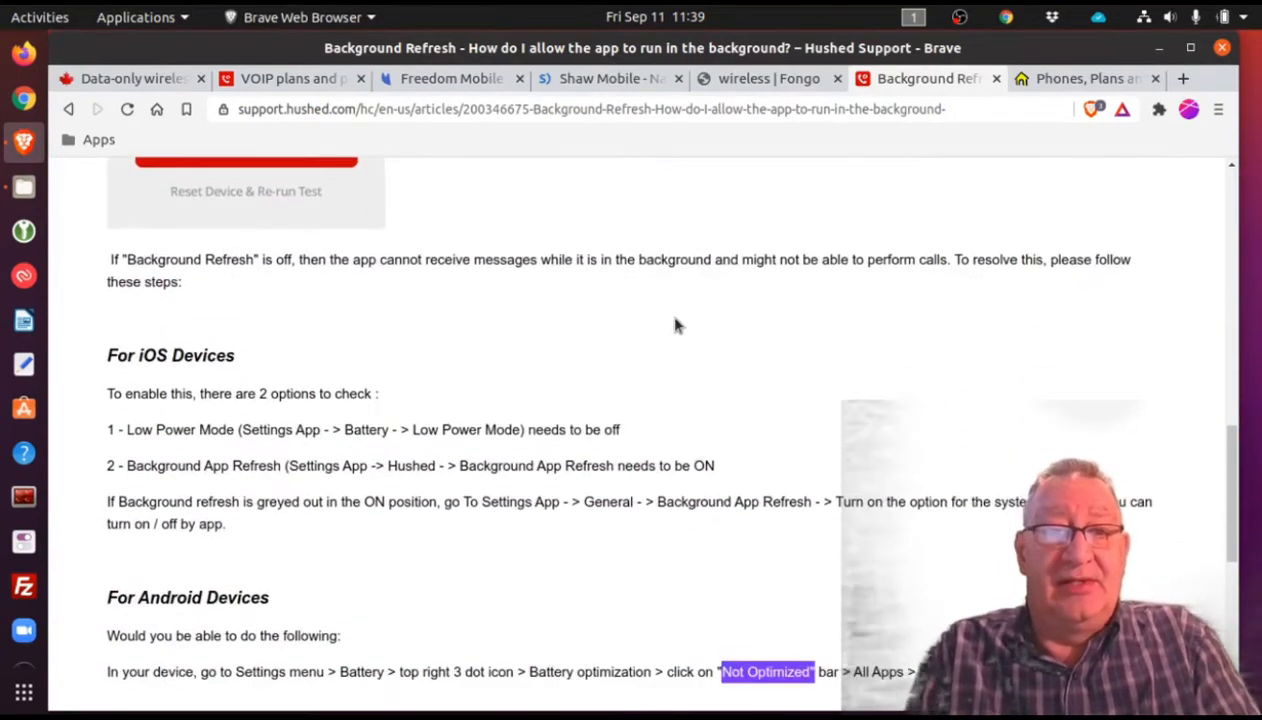
scroll(down, 3)
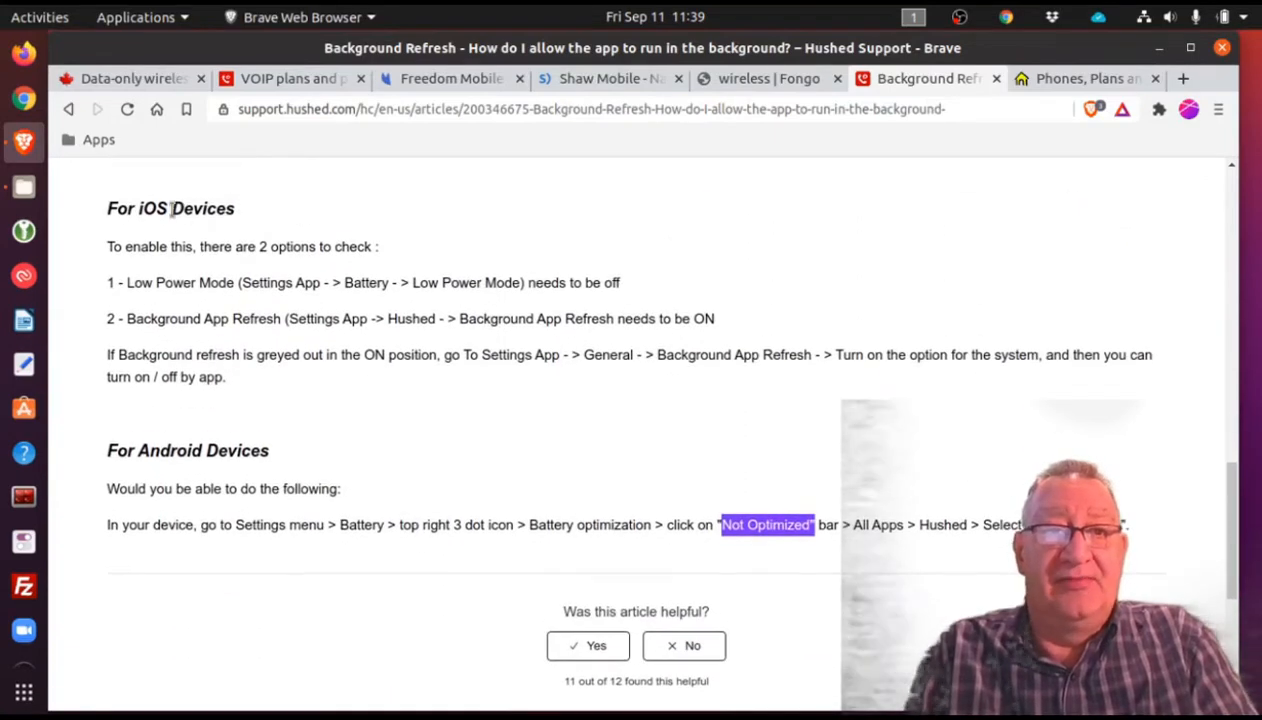
mouse_move(330, 300)
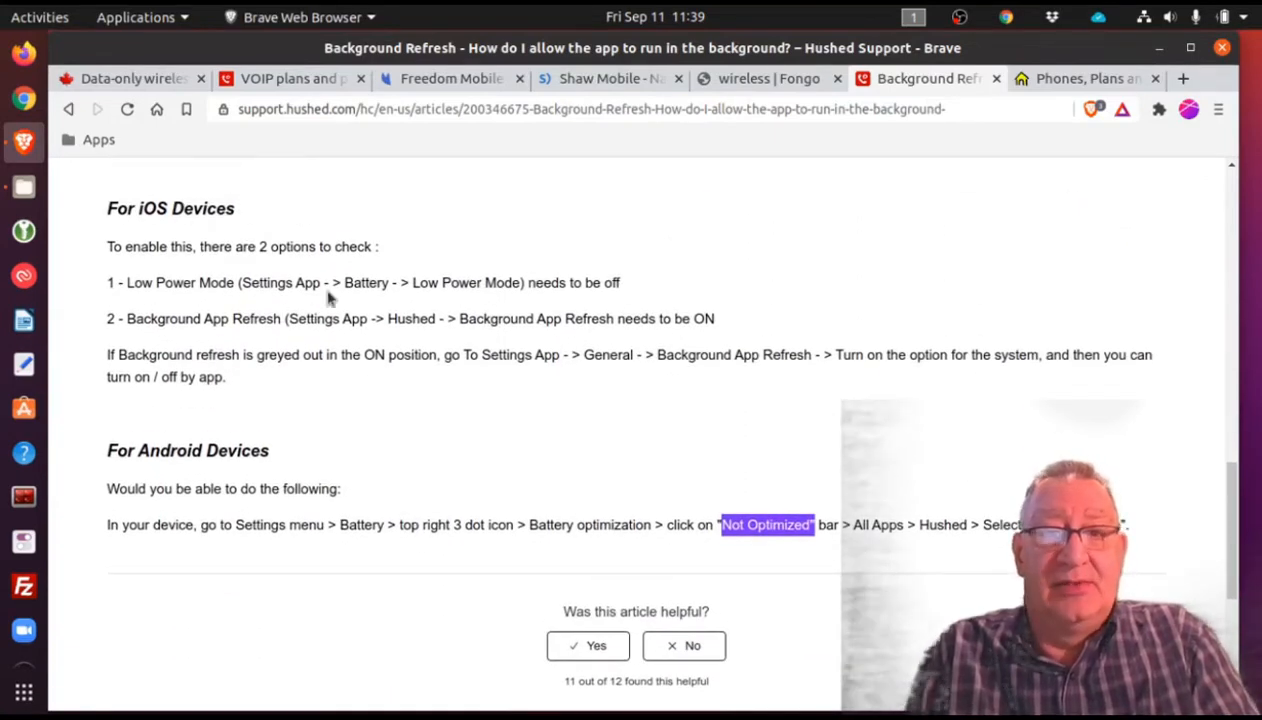
mouse_move(596, 360)
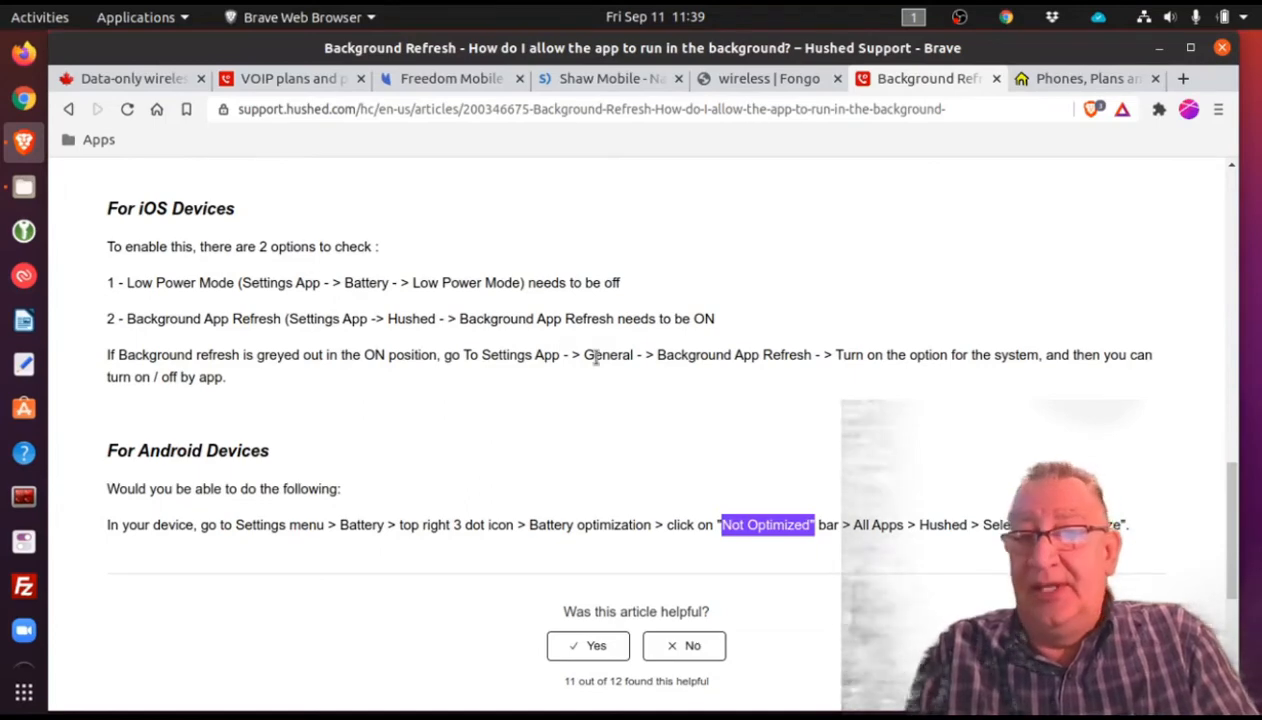
scroll(down, 3)
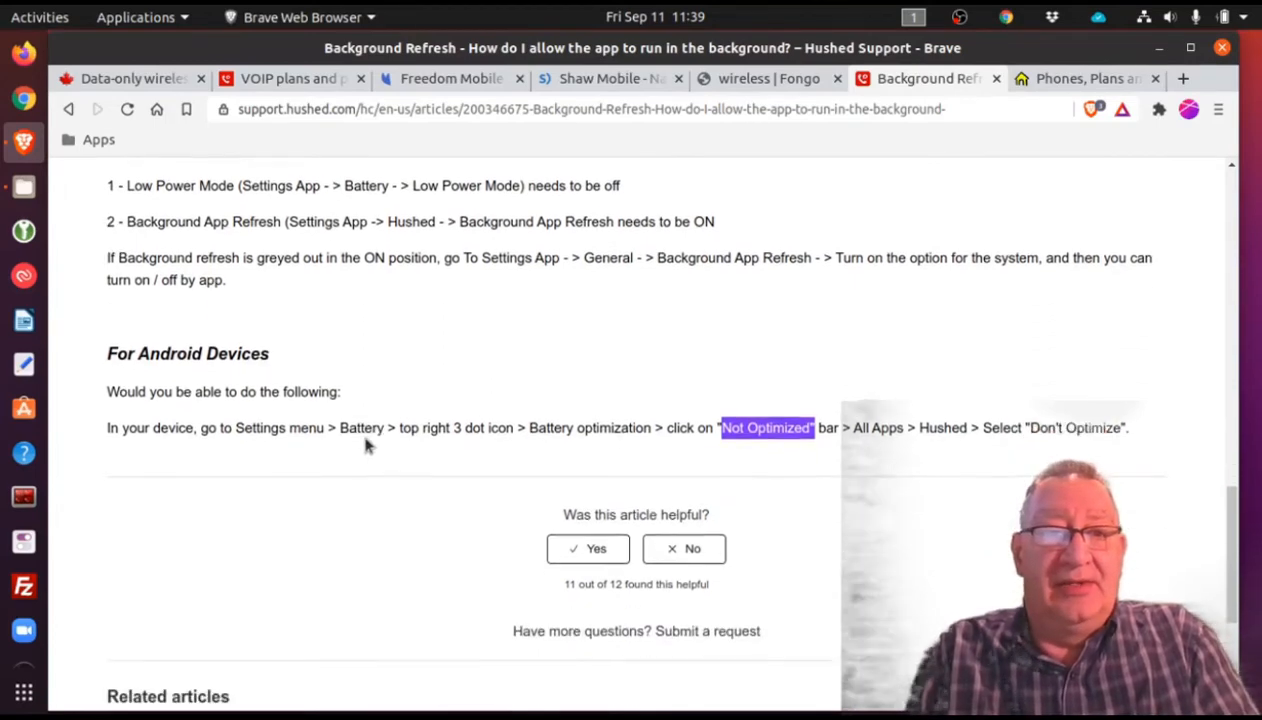
scroll(down, 3)
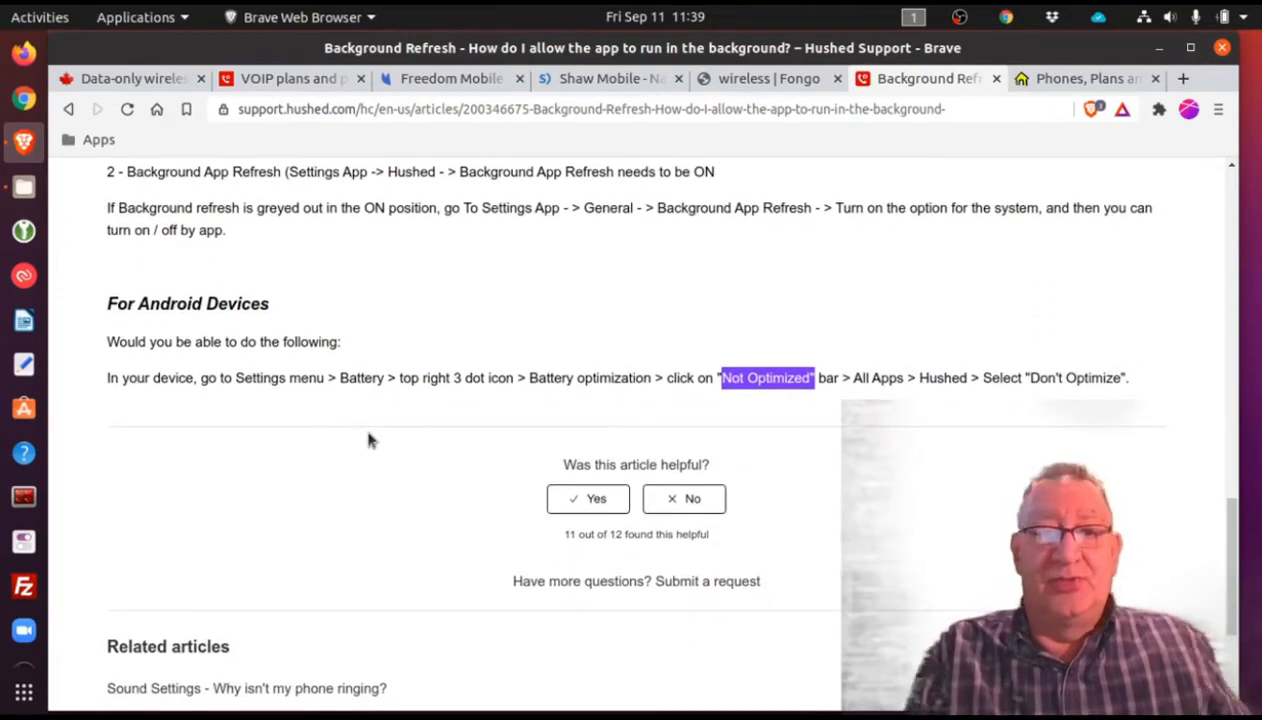
mouse_move(332, 396)
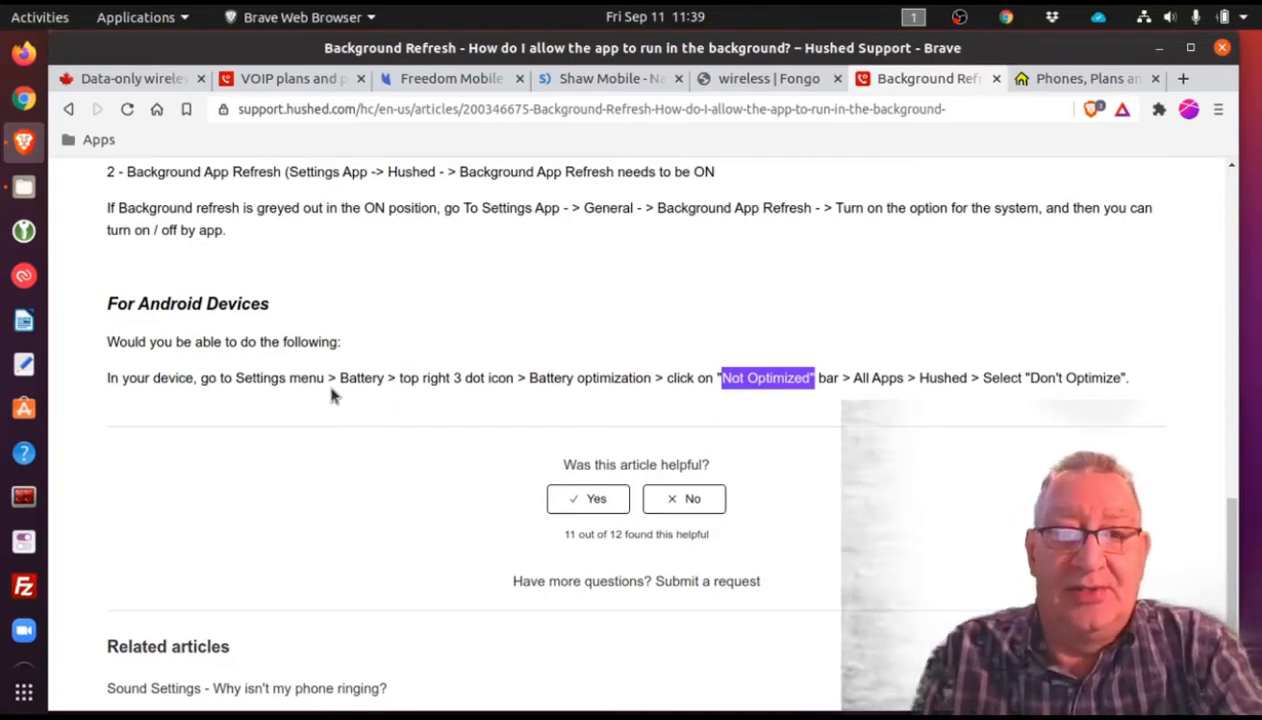
mouse_move(440, 400)
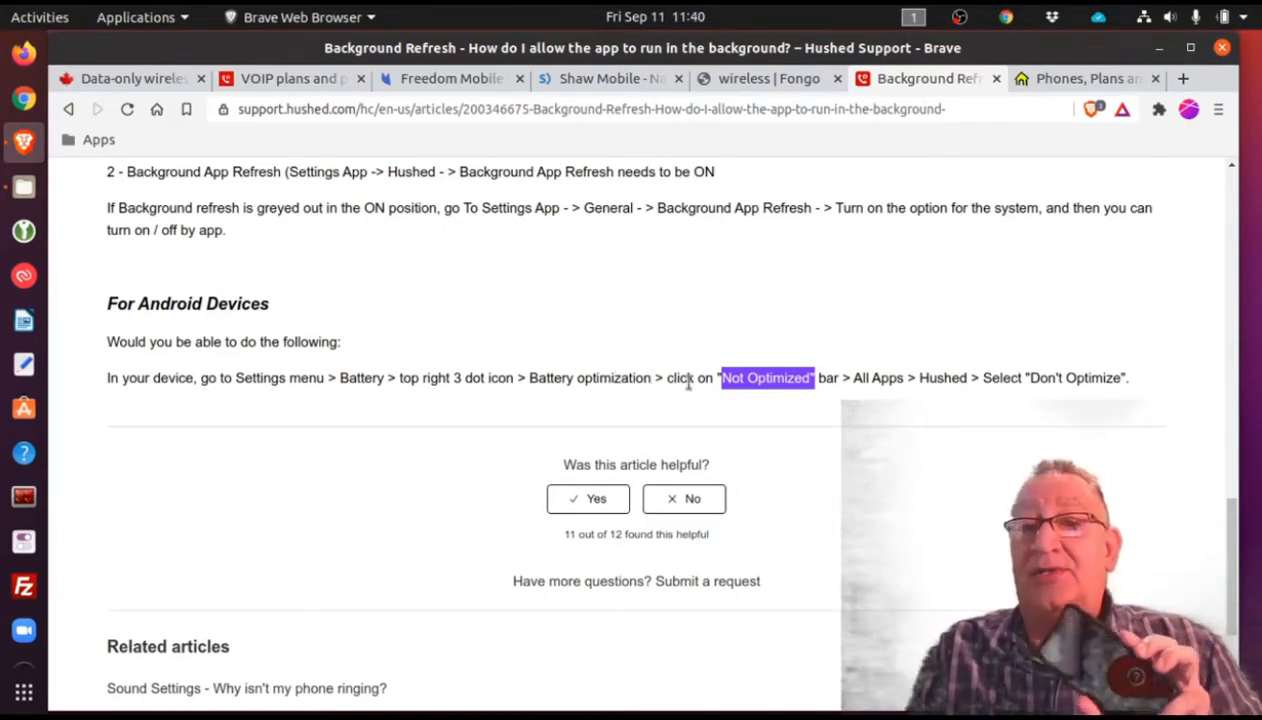
mouse_move(696, 324)
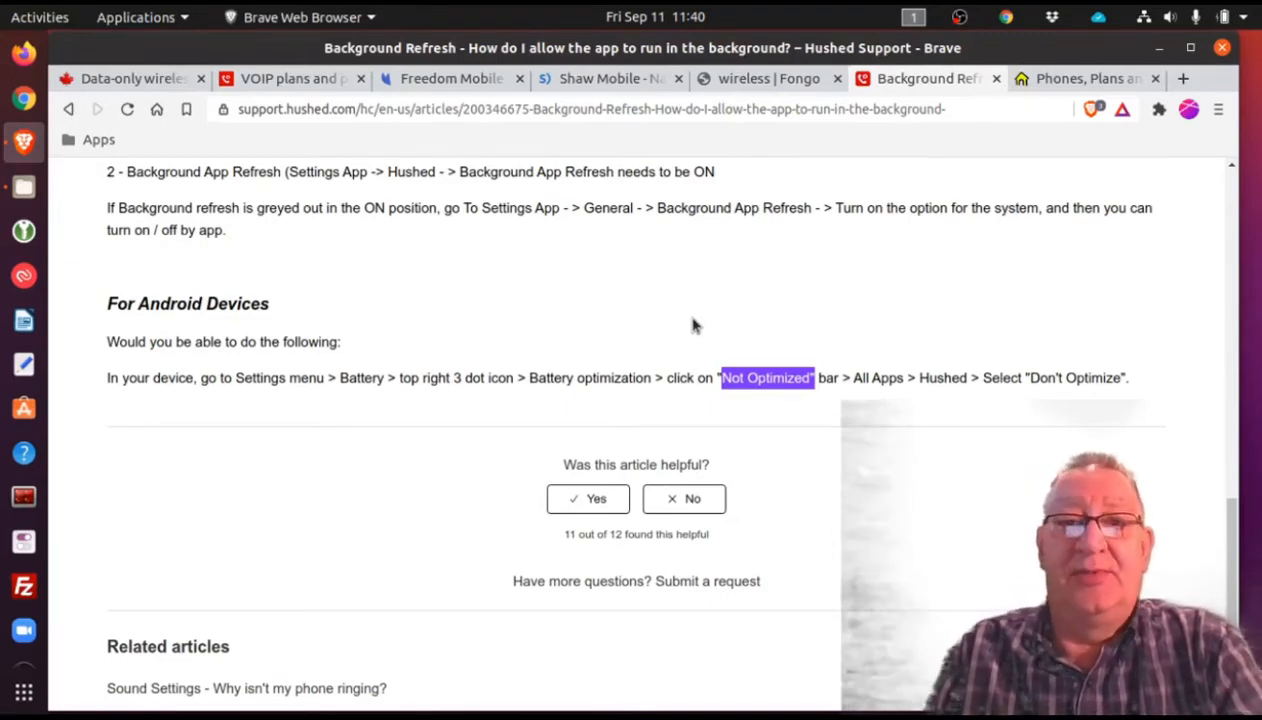
scroll(up, 3)
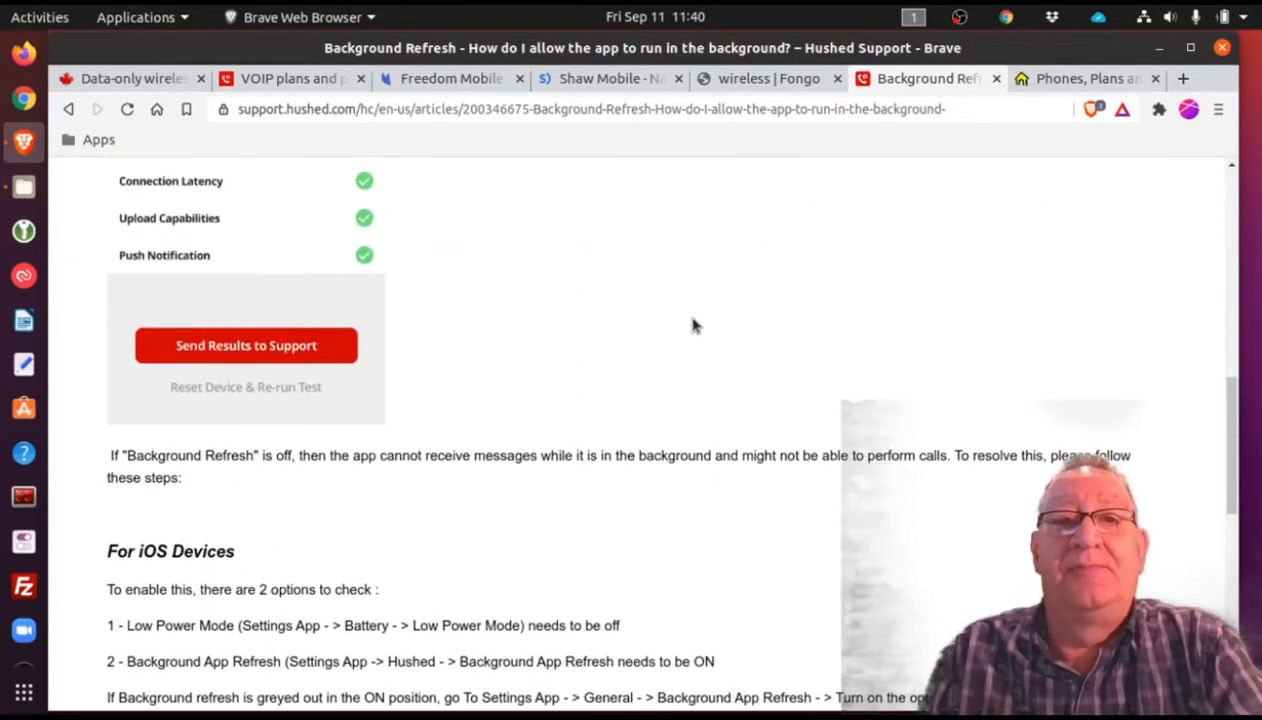
scroll(up, 3)
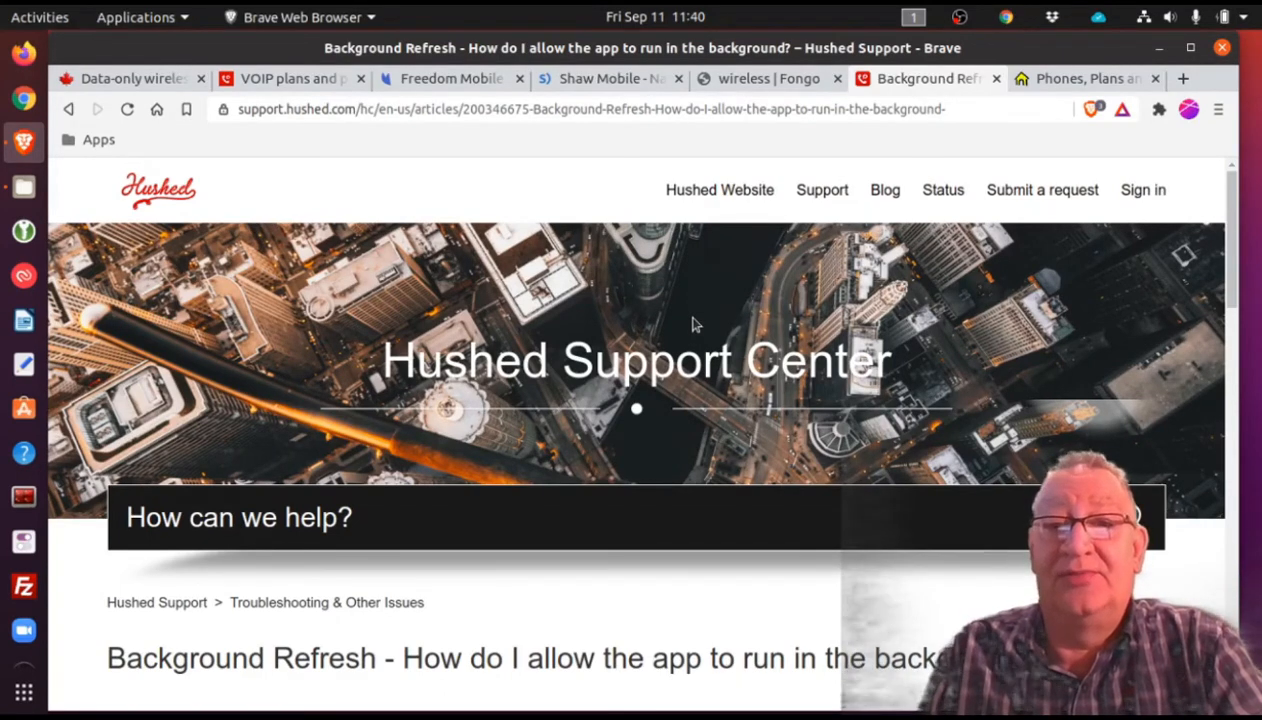
scroll(down, 3)
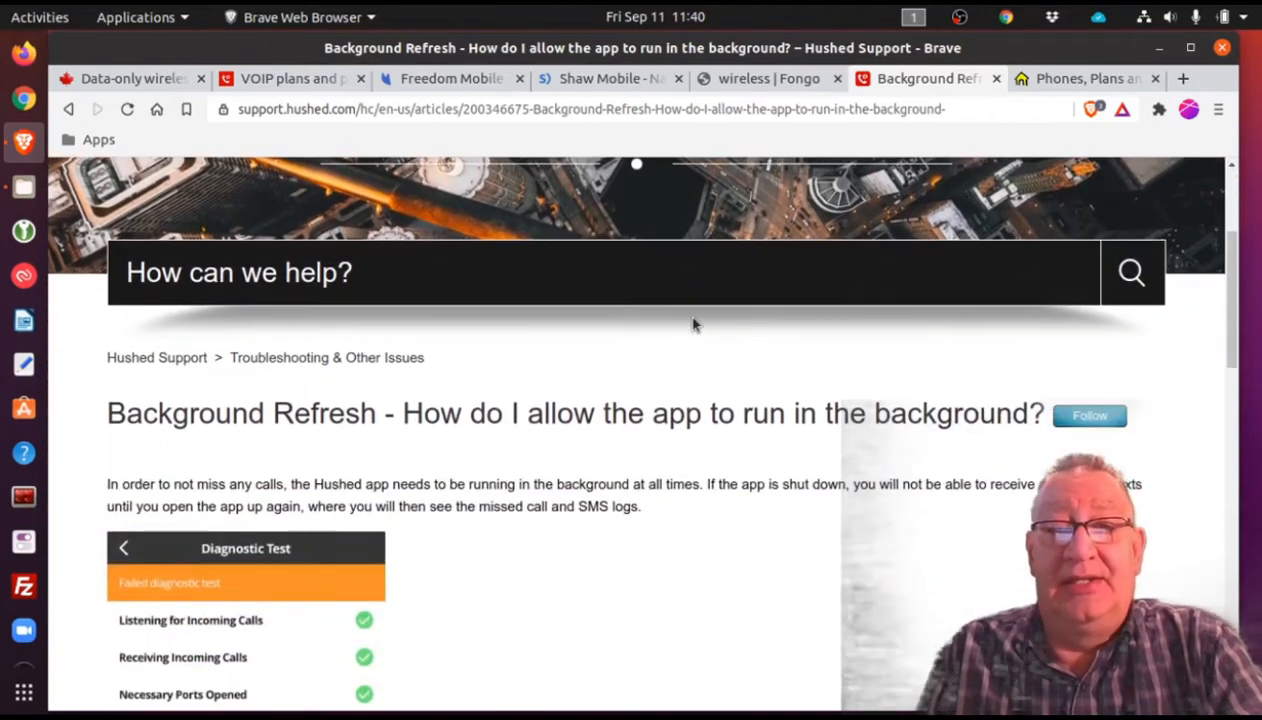
scroll(up, 3)
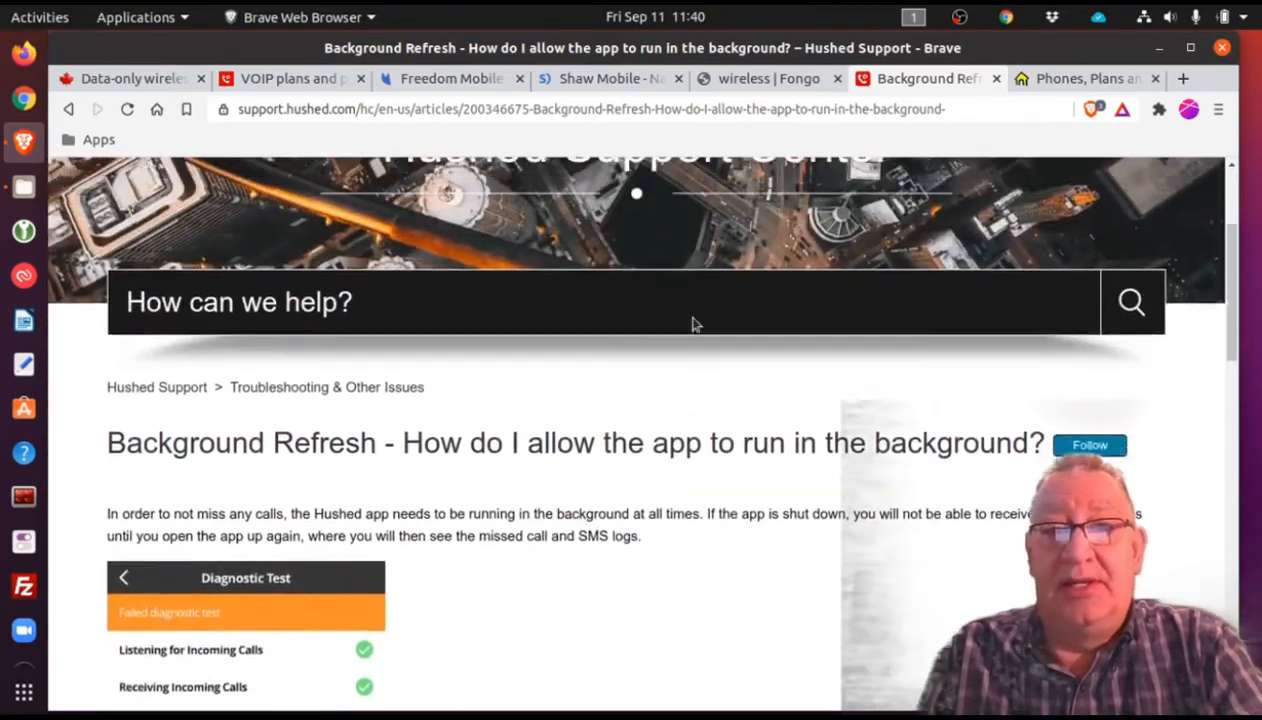
scroll(up, 3)
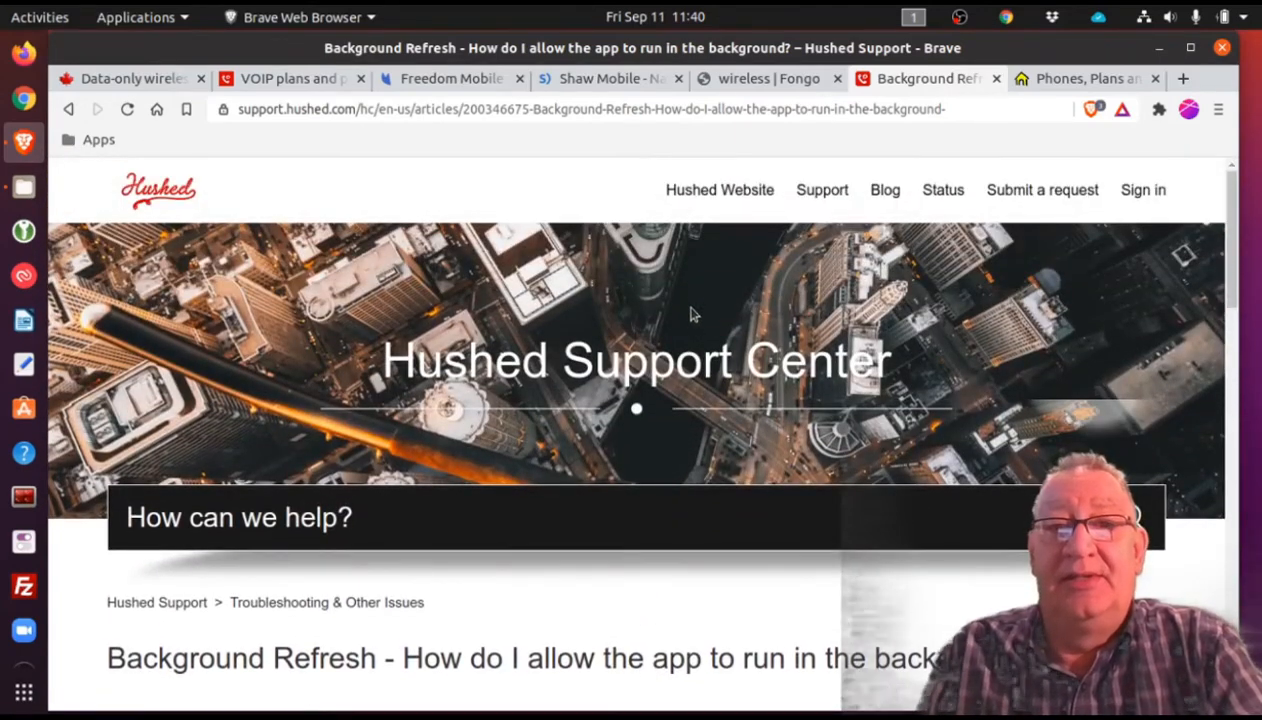
mouse_move(570, 194)
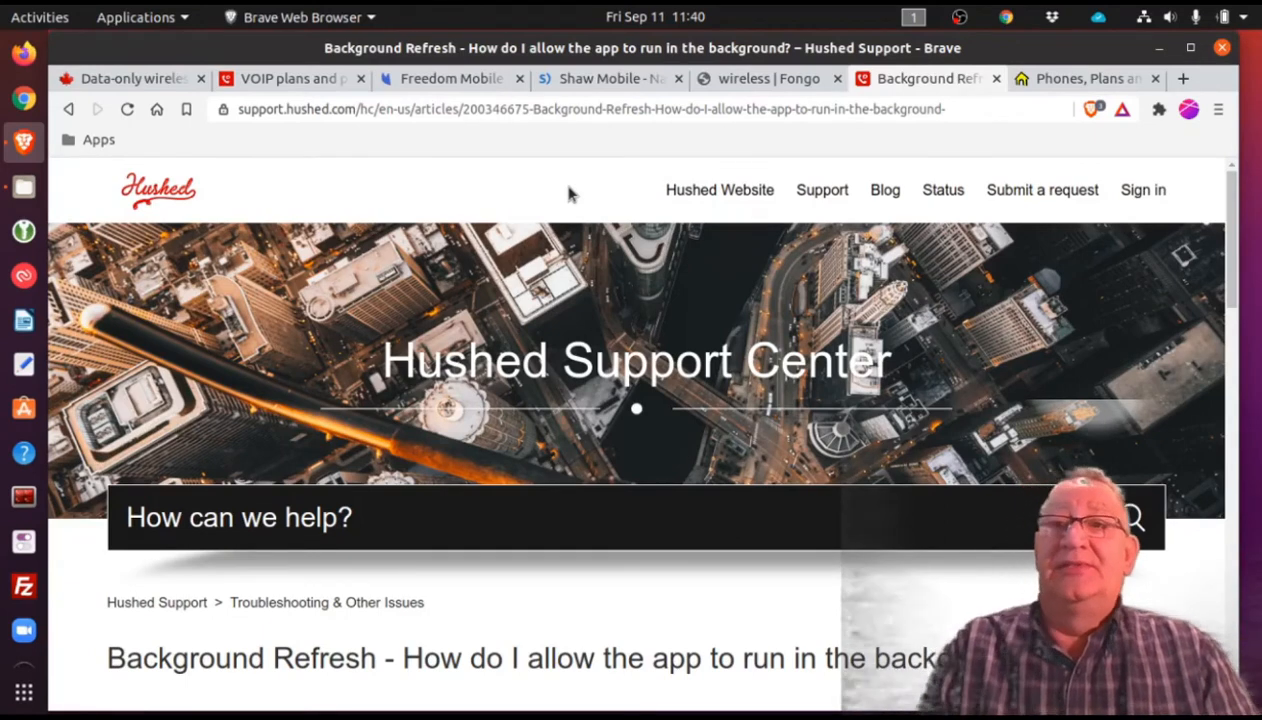
mouse_move(576, 192)
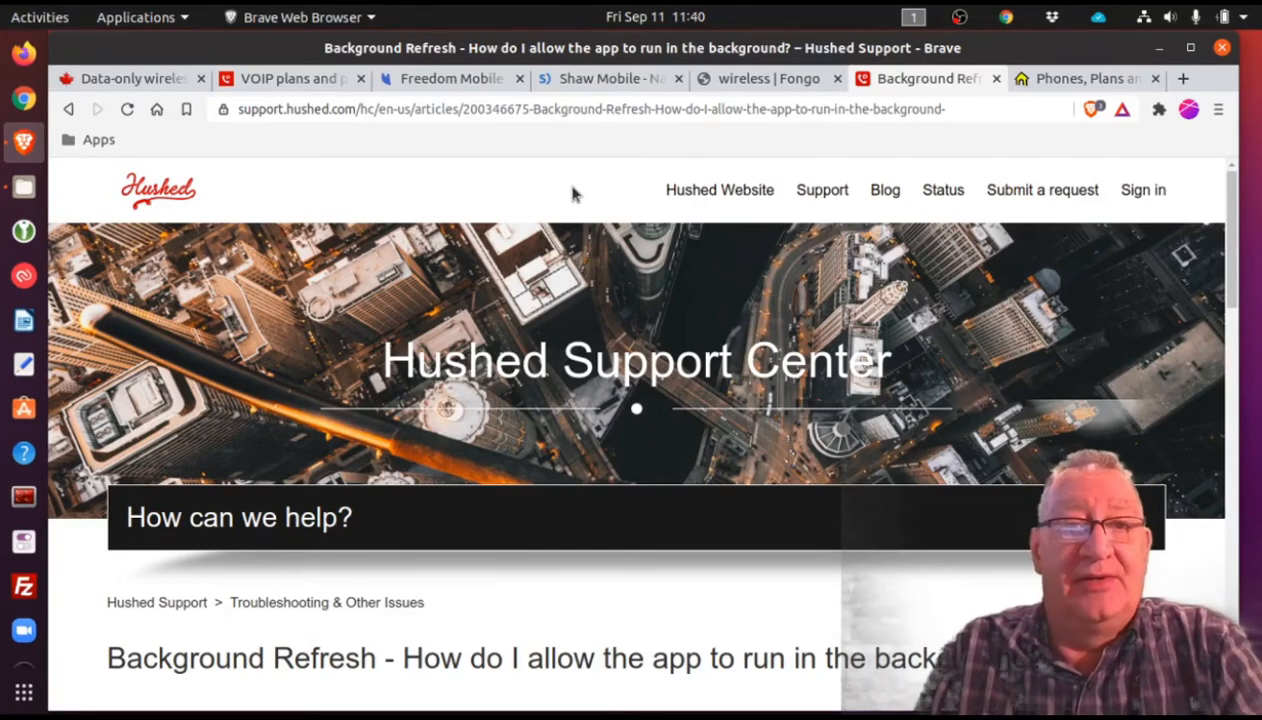
scroll(down, 3)
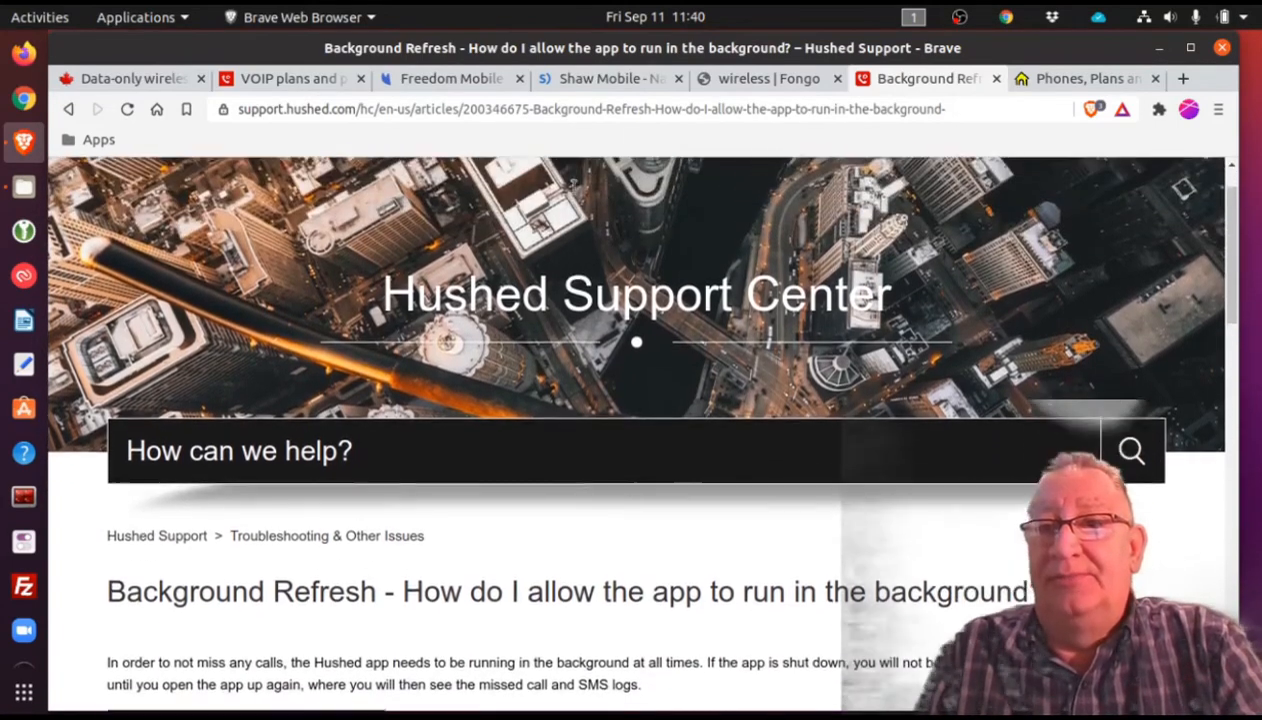
scroll(up, 3)
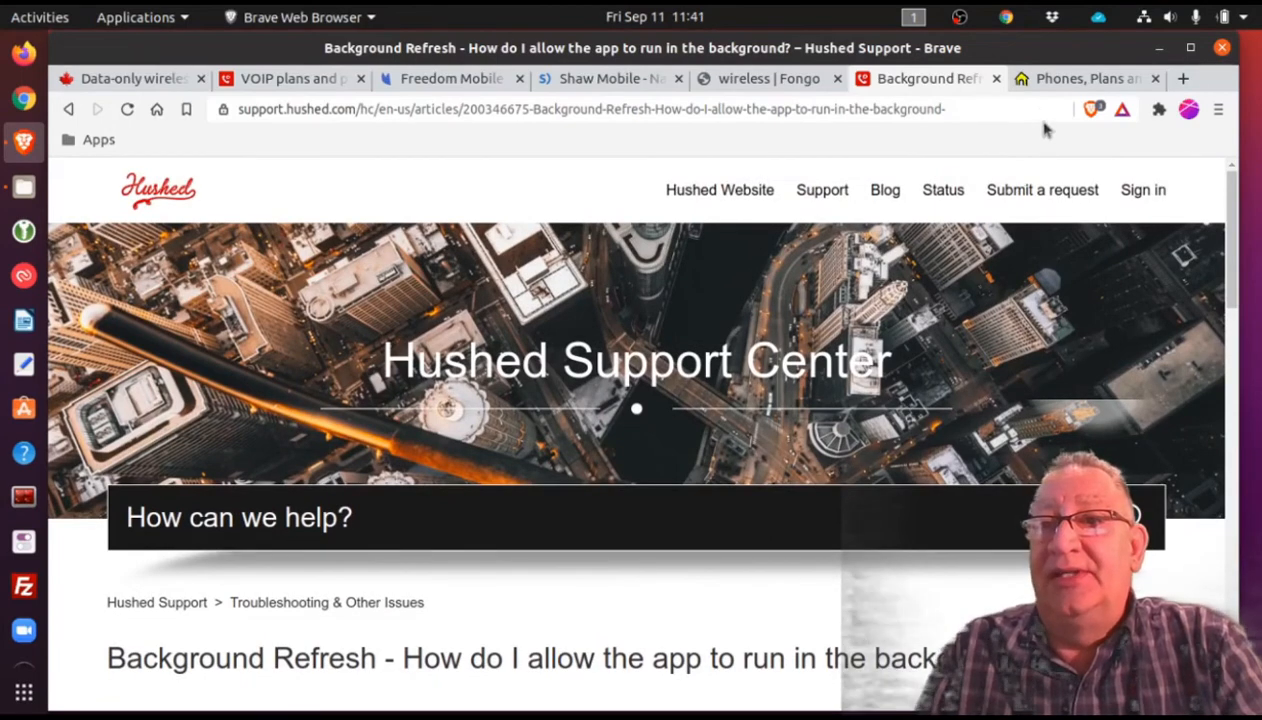
mouse_move(1084, 78)
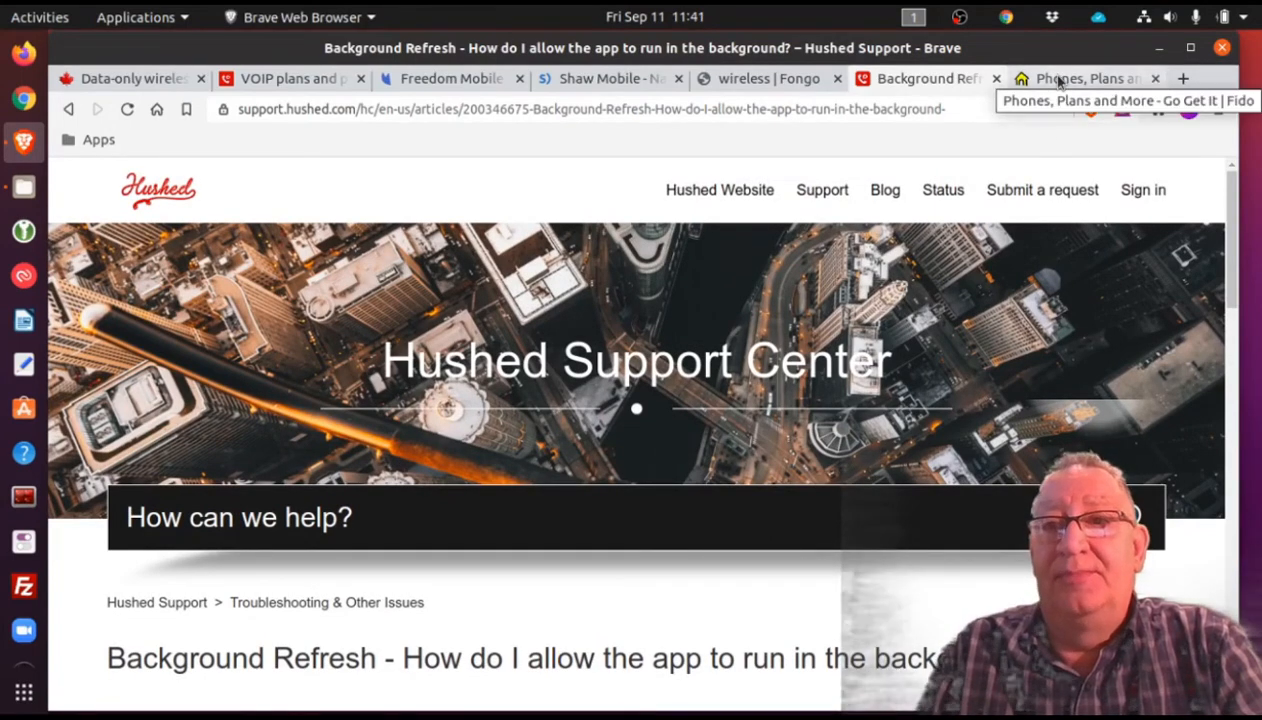